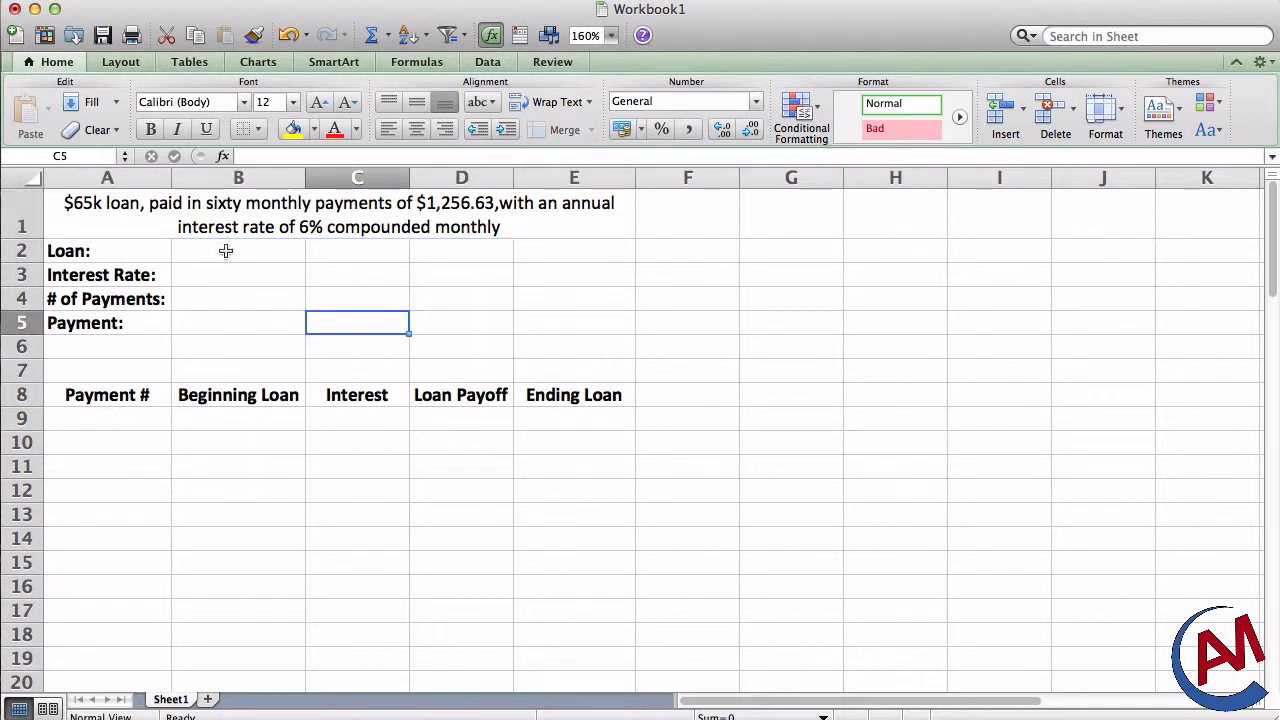
Step: Enter the loan inputs: 65000 loan amount, 60 payments and a 1256.63 payment
{"action": "left_click", "coordinate": [238, 250]}
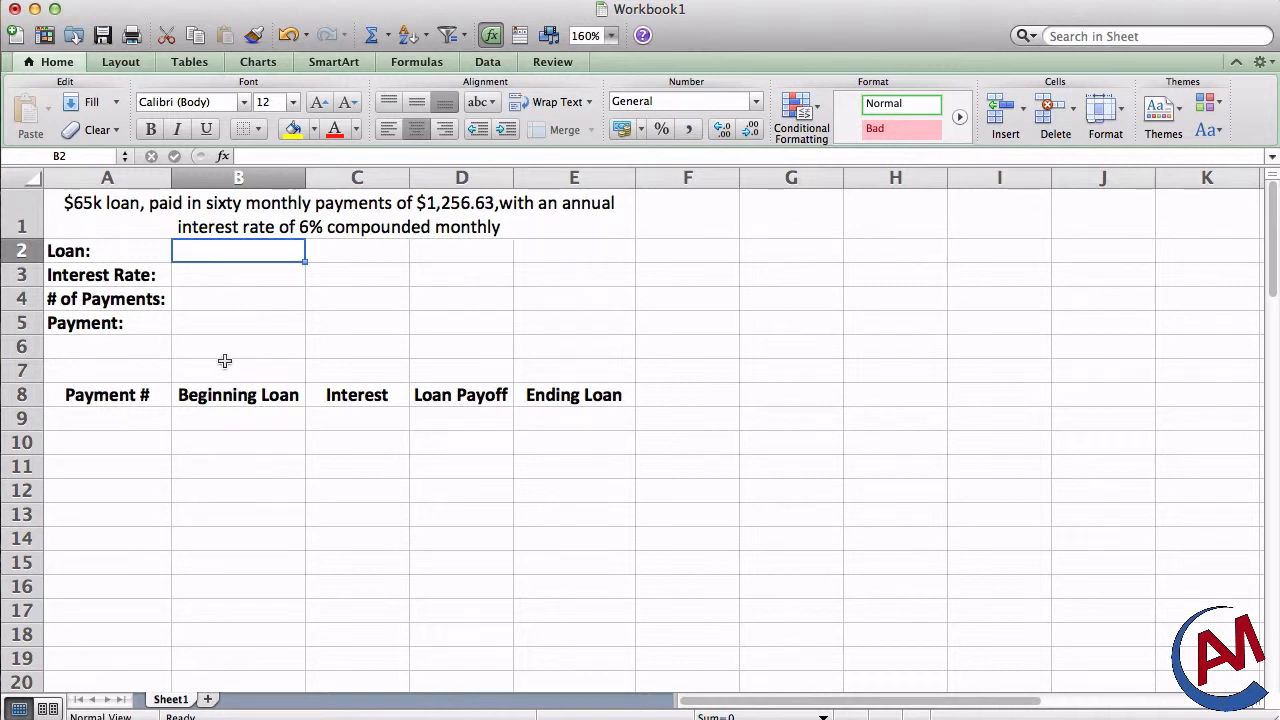
{"action": "type", "text": "65000"}
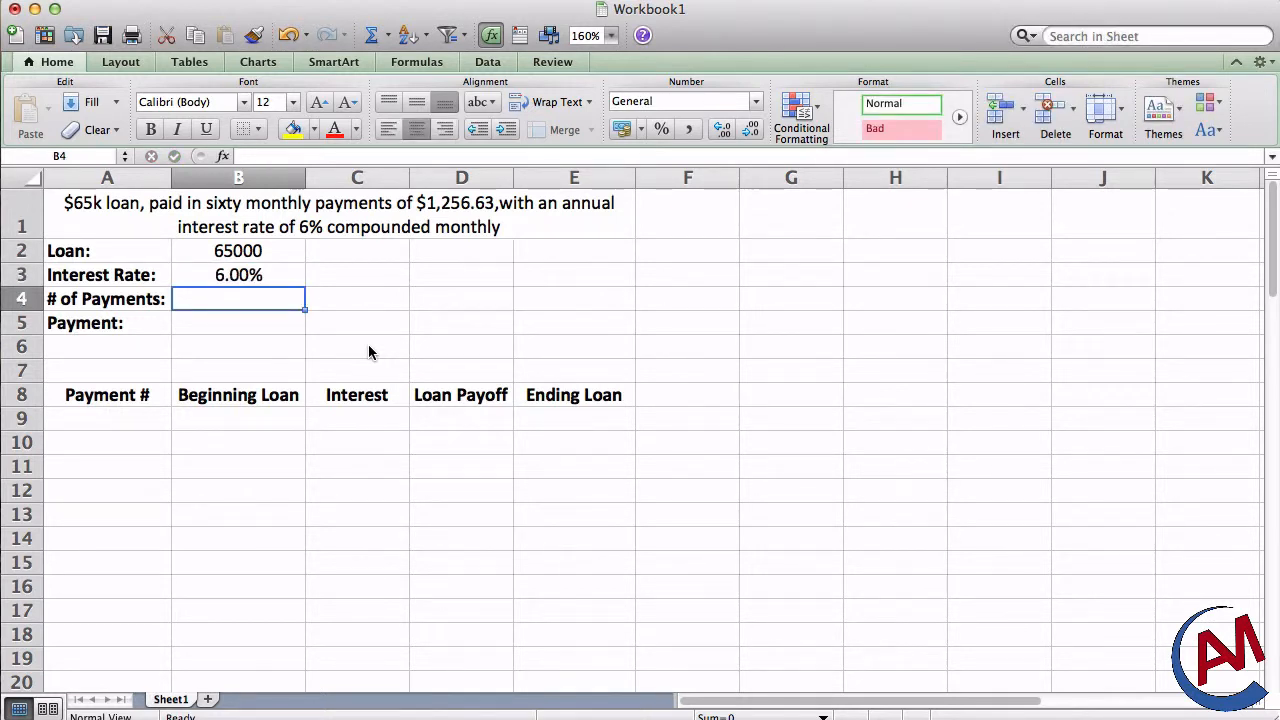
{"action": "type", "text": "60"}
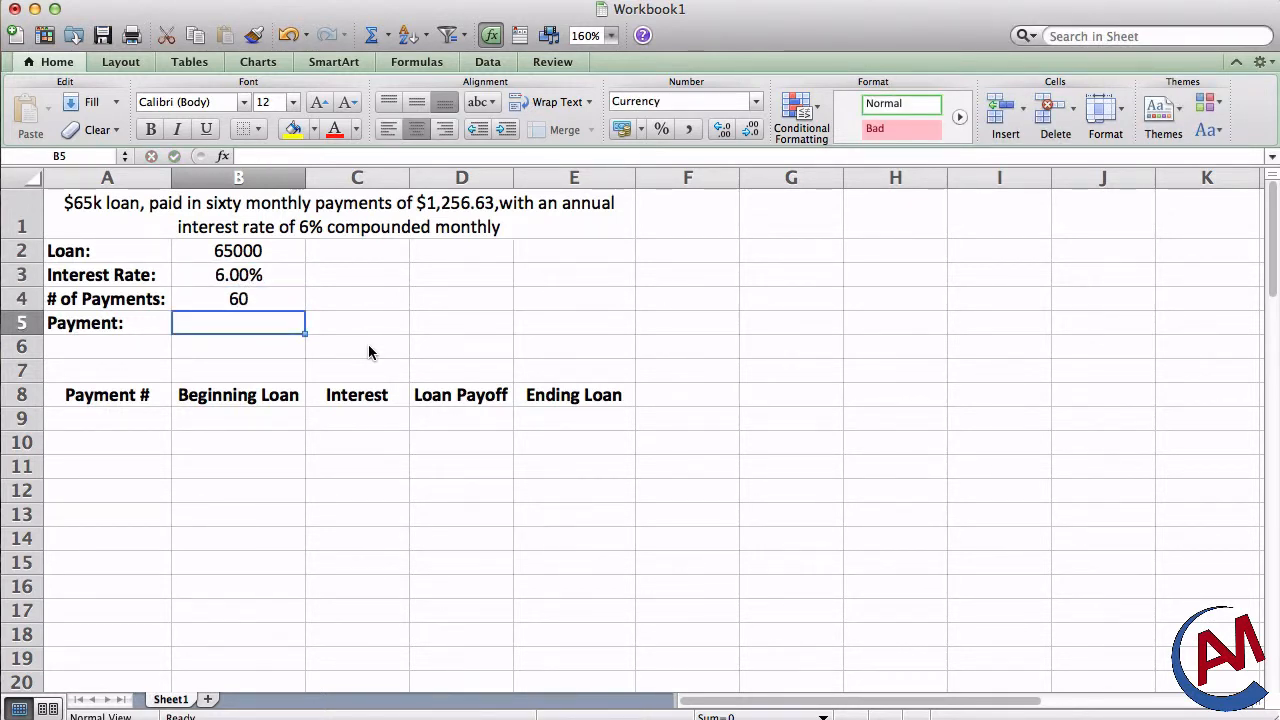
{"action": "type", "text": "125"}
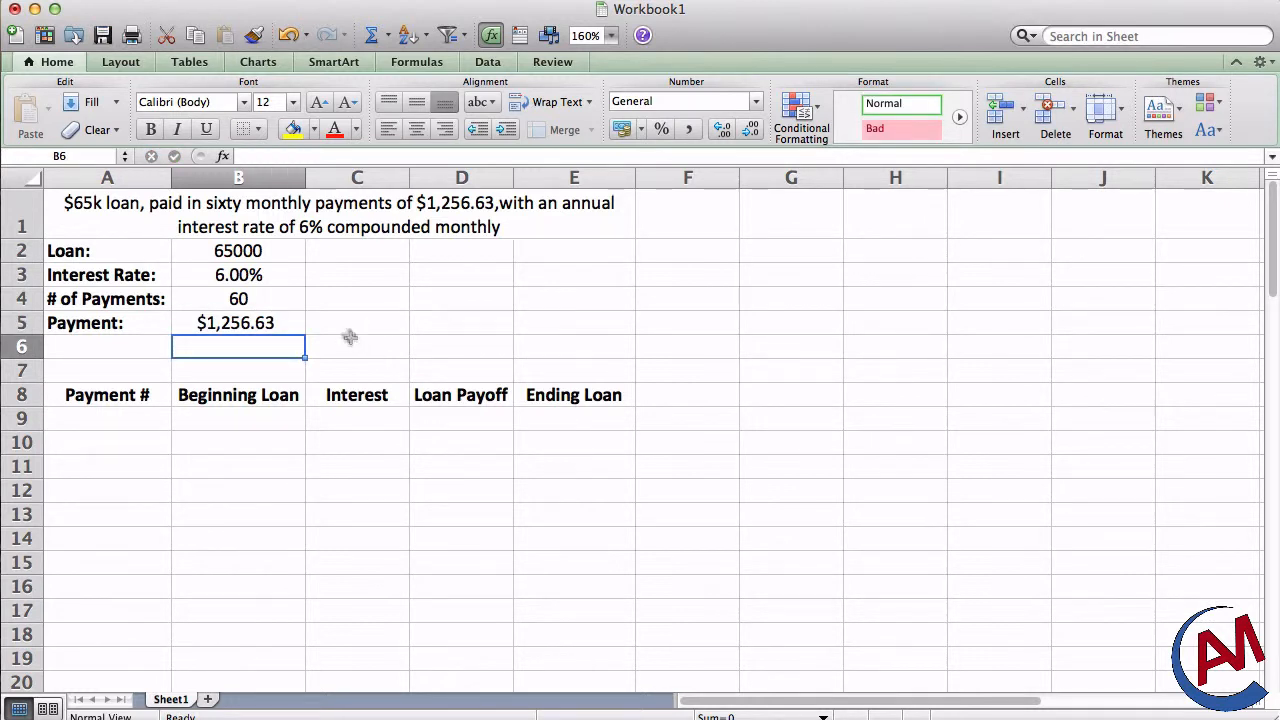
{"action": "mouse_move", "coordinate": [323, 302]}
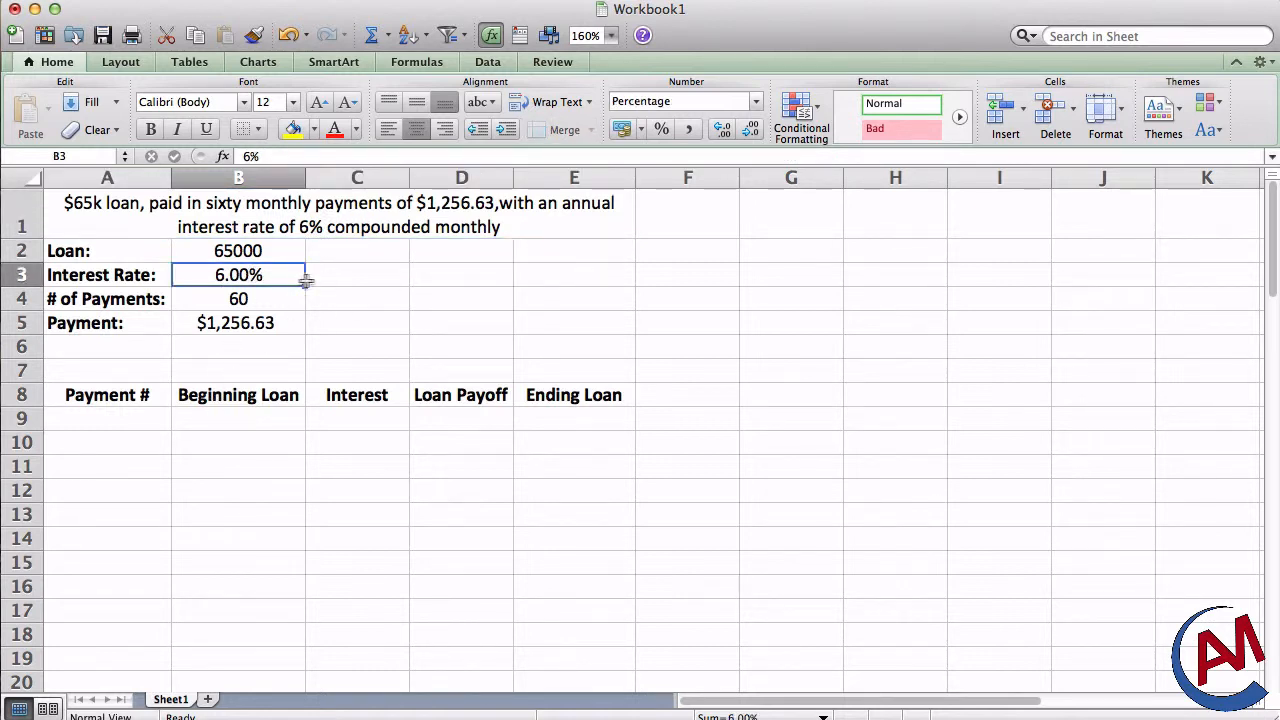
Step: Build the C3 formula dividing the B3 annual rate by 12 for 0.50%
{"action": "left_click", "coordinate": [357, 274]}
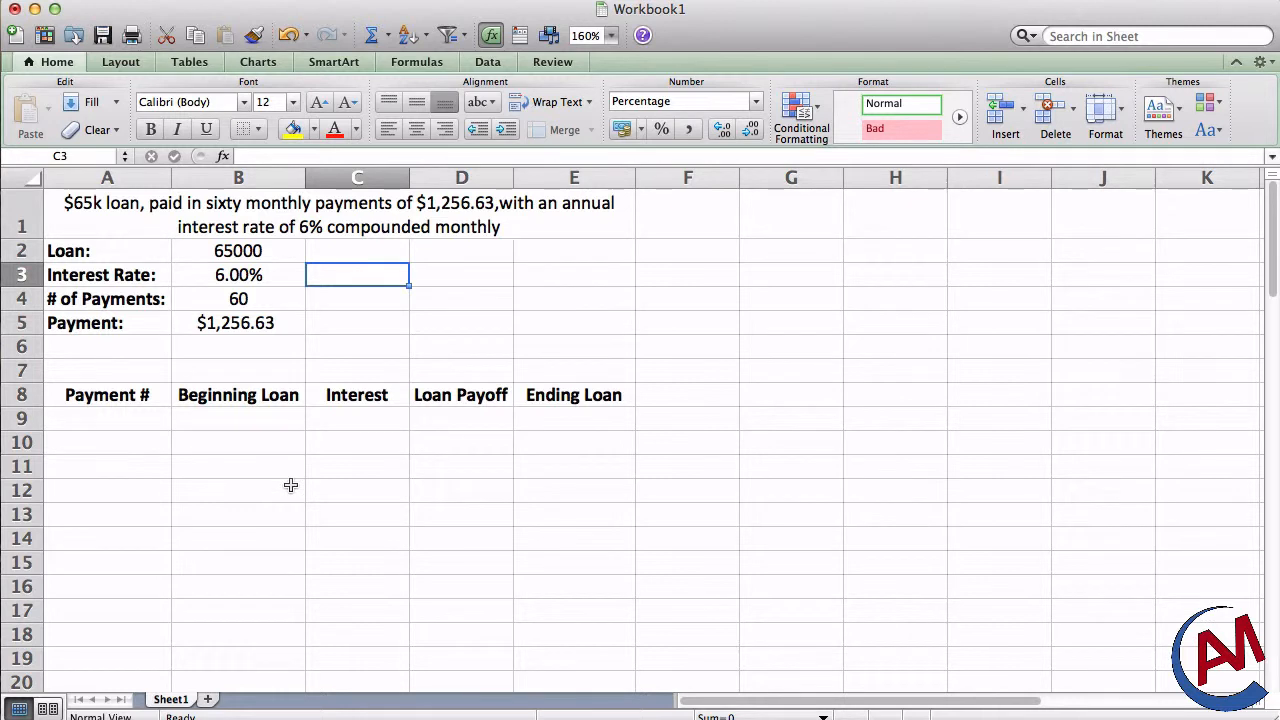
{"action": "mouse_move", "coordinate": [348, 250]}
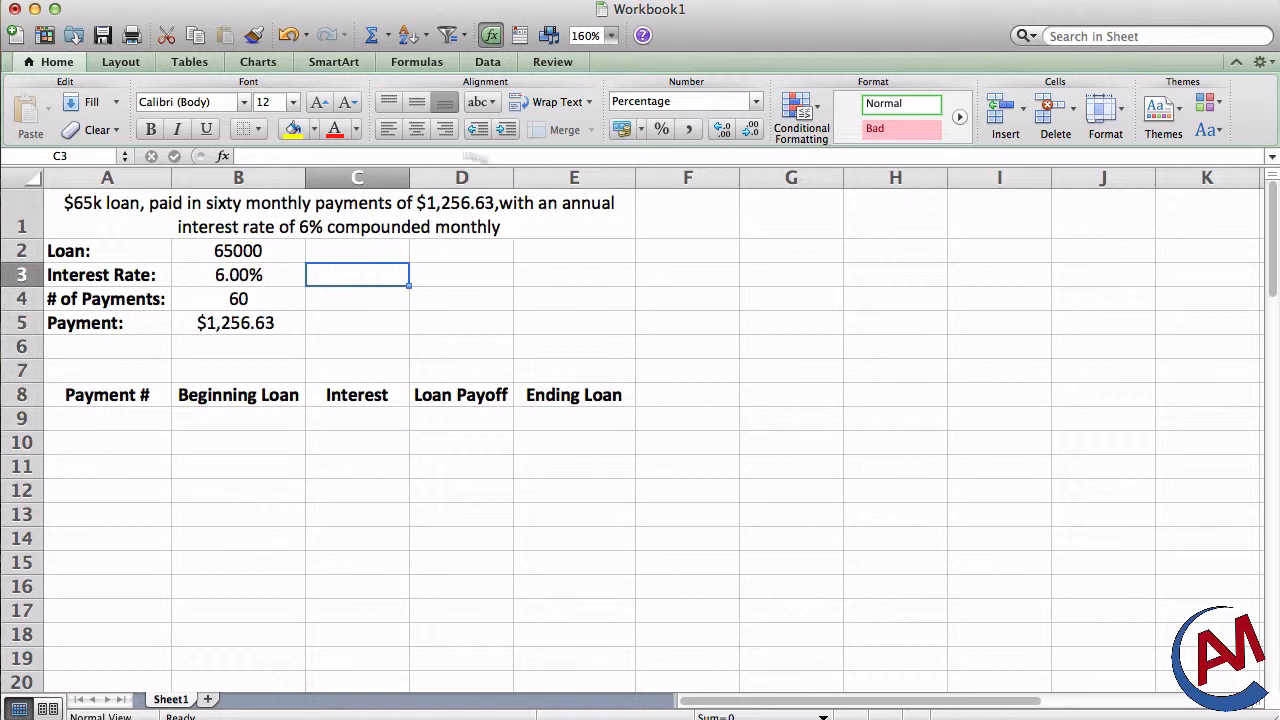
{"action": "type", "text": "="}
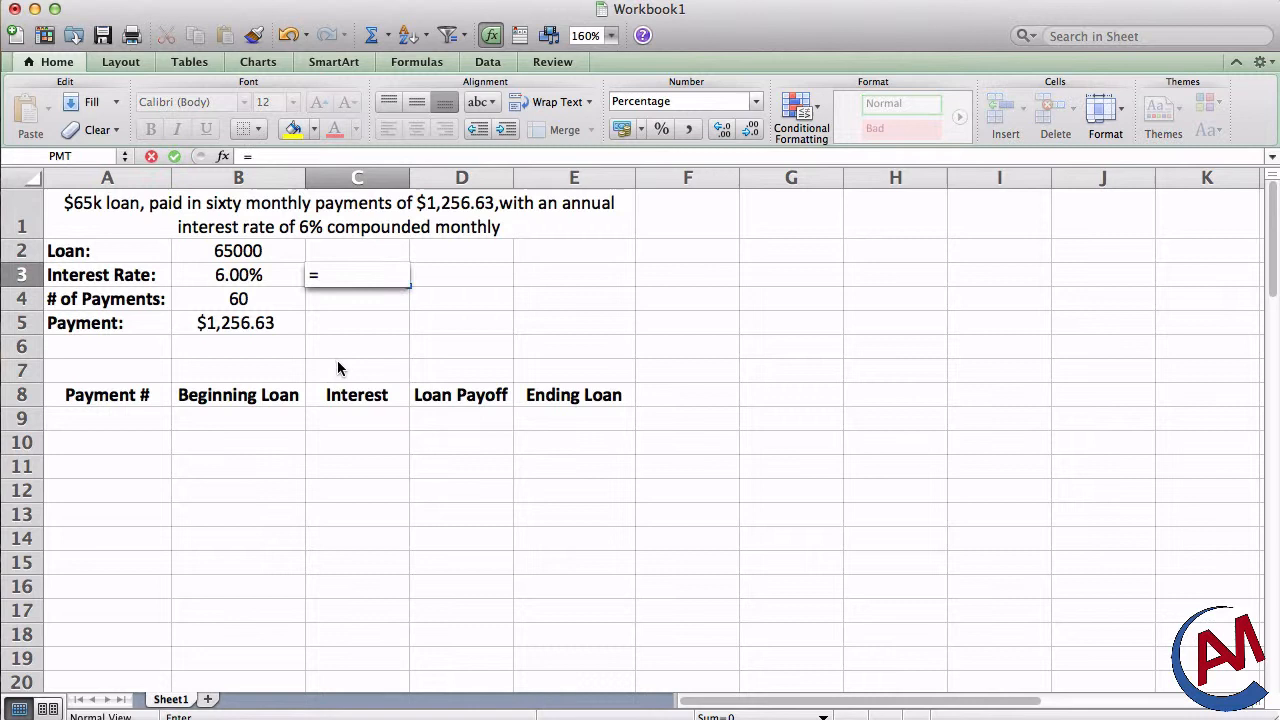
{"action": "left_click", "coordinate": [238, 274]}
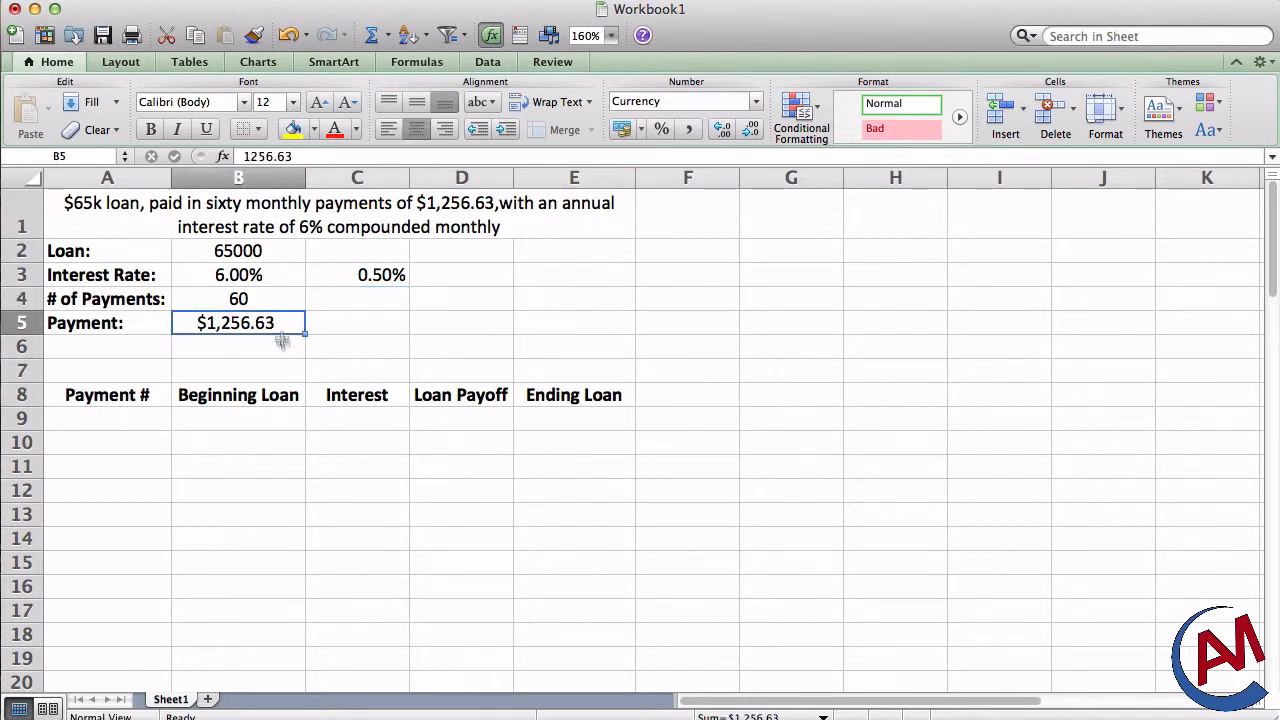
{"action": "mouse_move", "coordinate": [325, 416]}
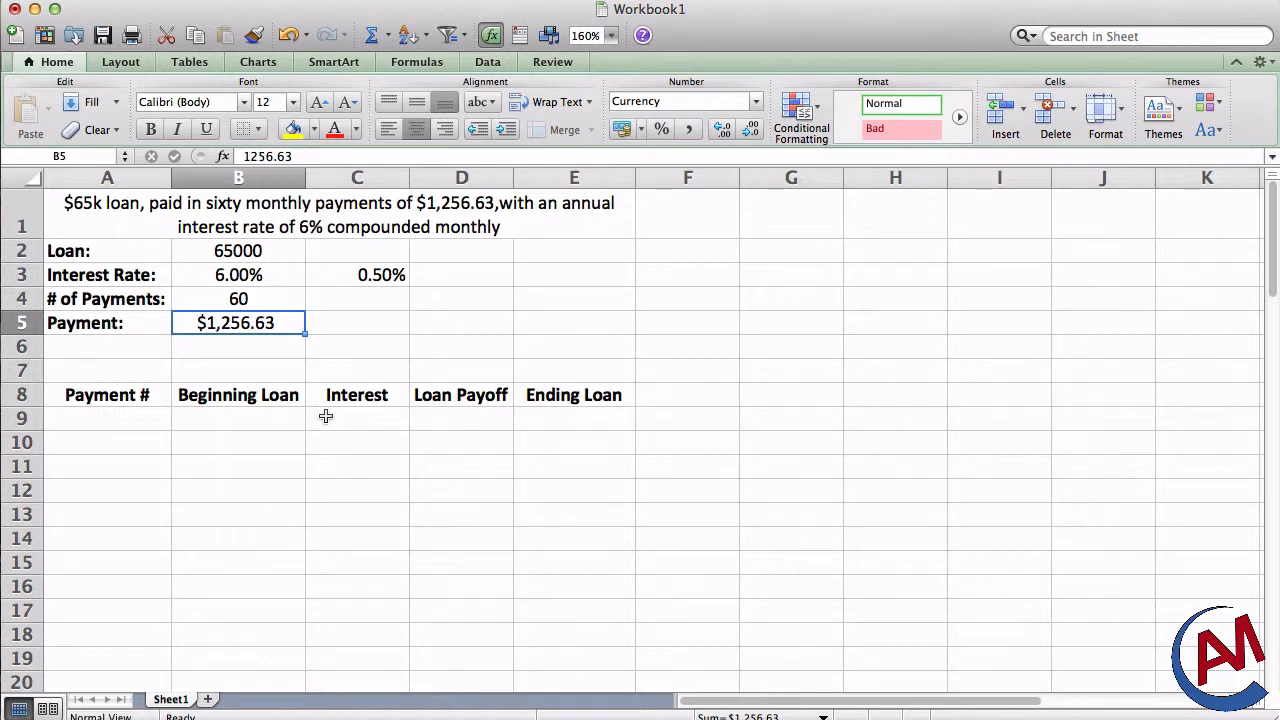
Step: Enter =-PMT(C3,B4,B2,0) in B5 to calculate the monthly payment
{"action": "type", "text": "=pmt"}
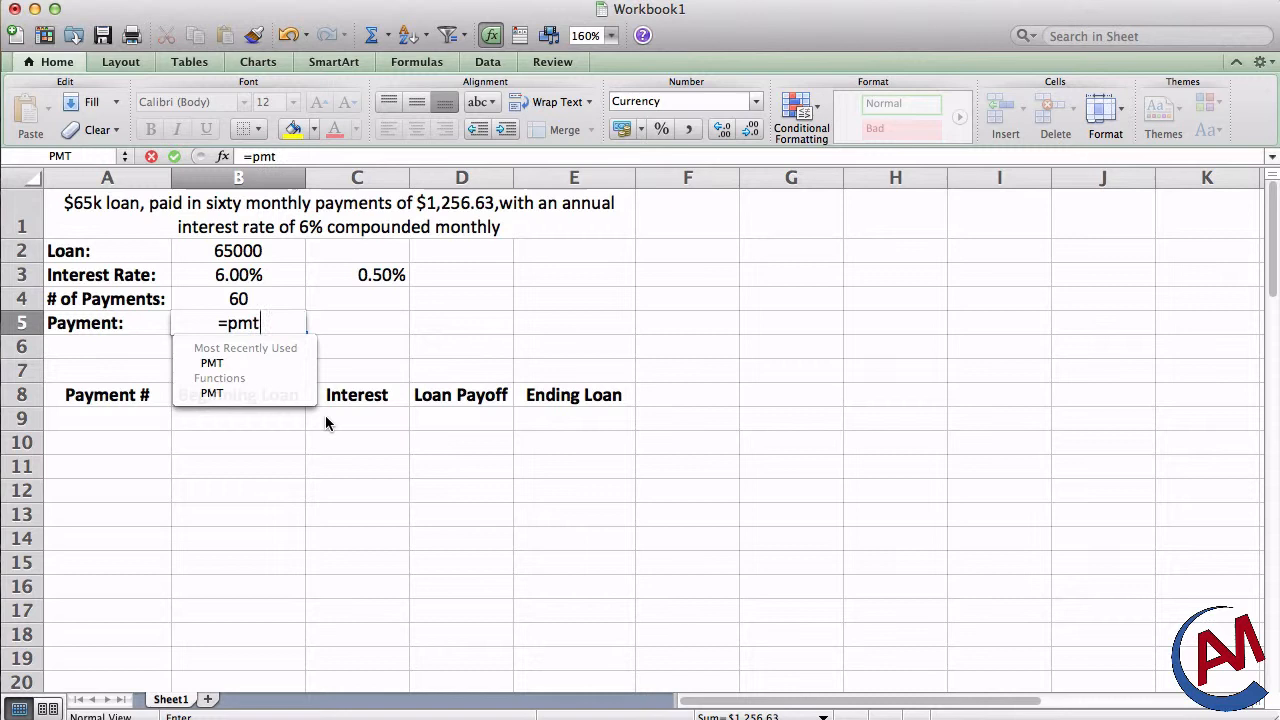
{"action": "type", "text": "("}
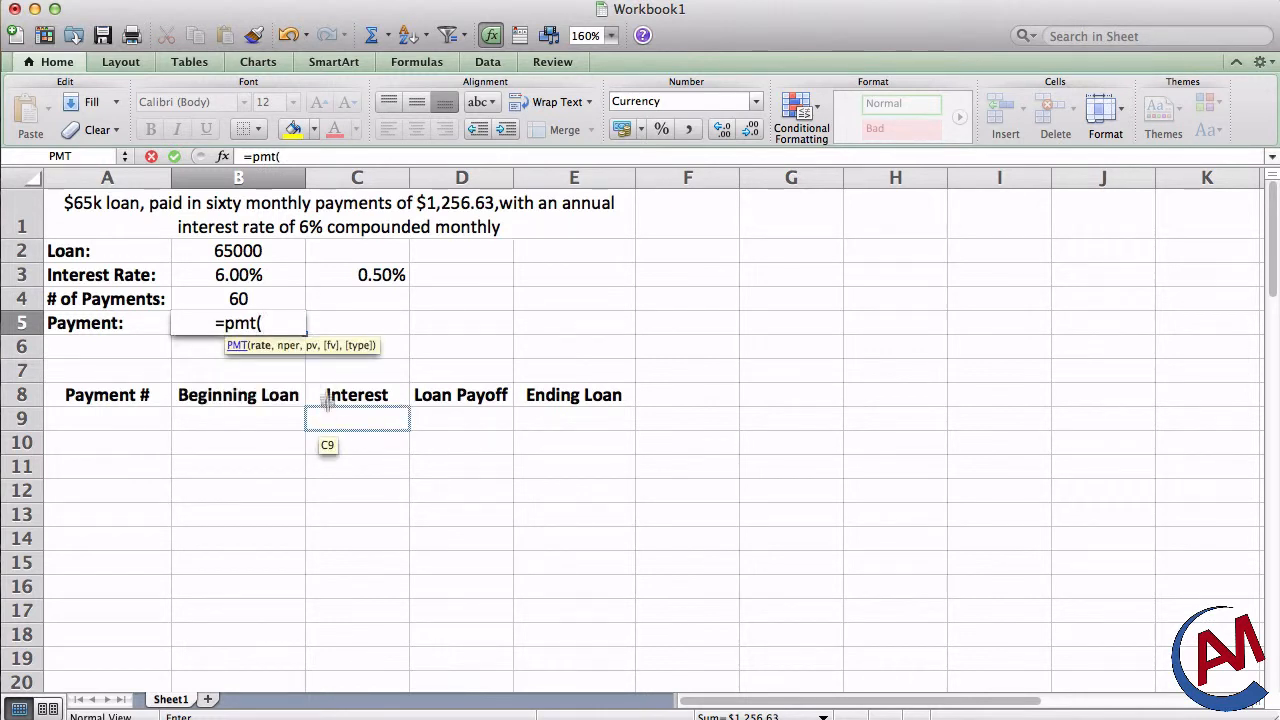
{"action": "left_click", "coordinate": [357, 274]}
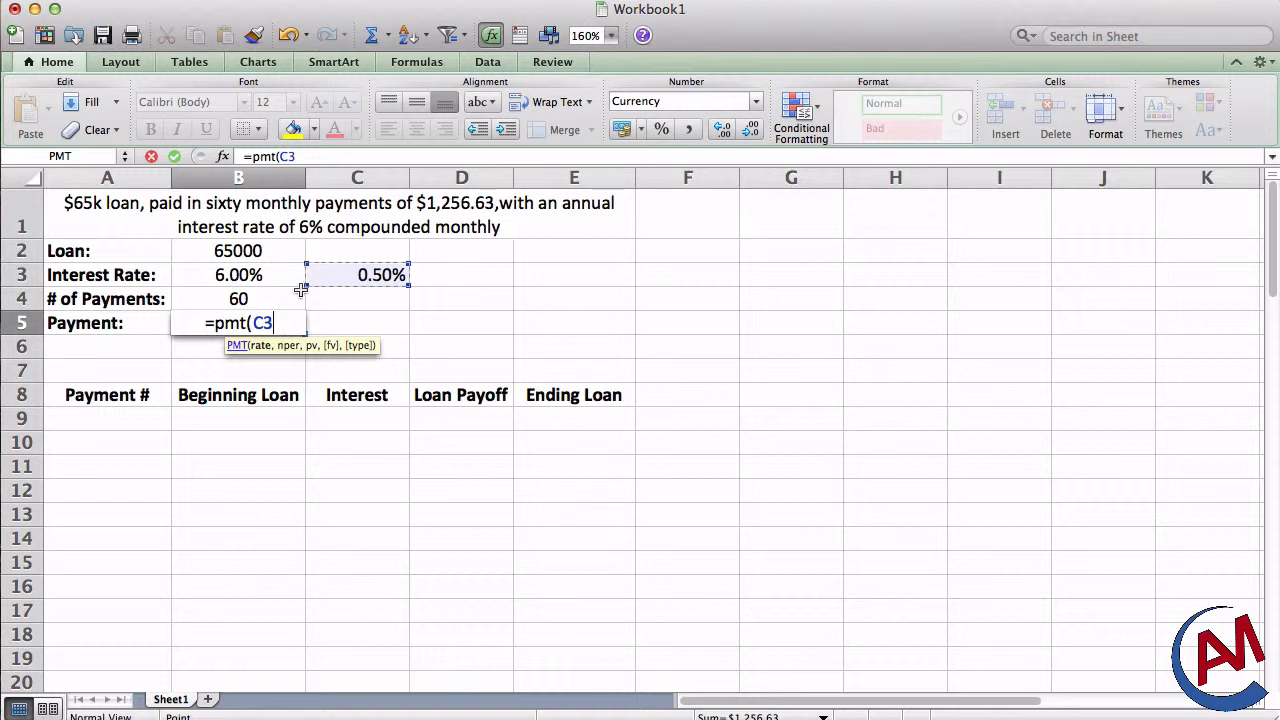
{"action": "left_click", "coordinate": [238, 298]}
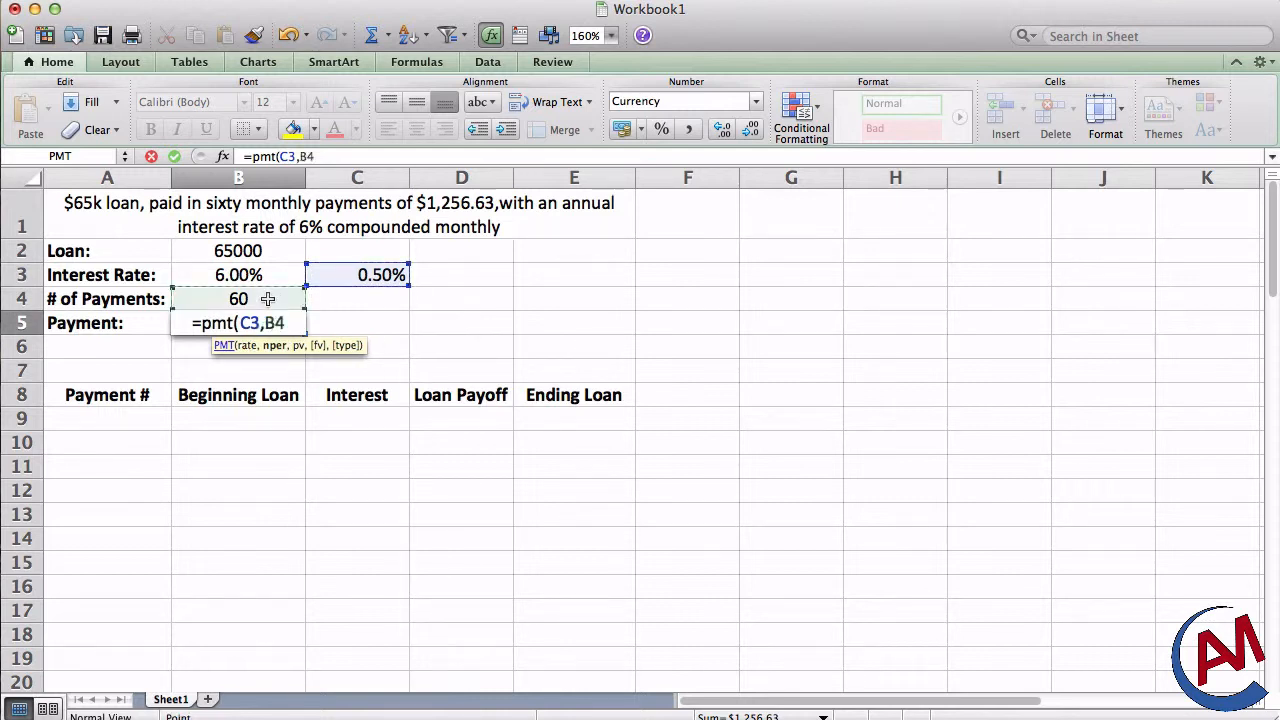
{"action": "left_click", "coordinate": [238, 251]}
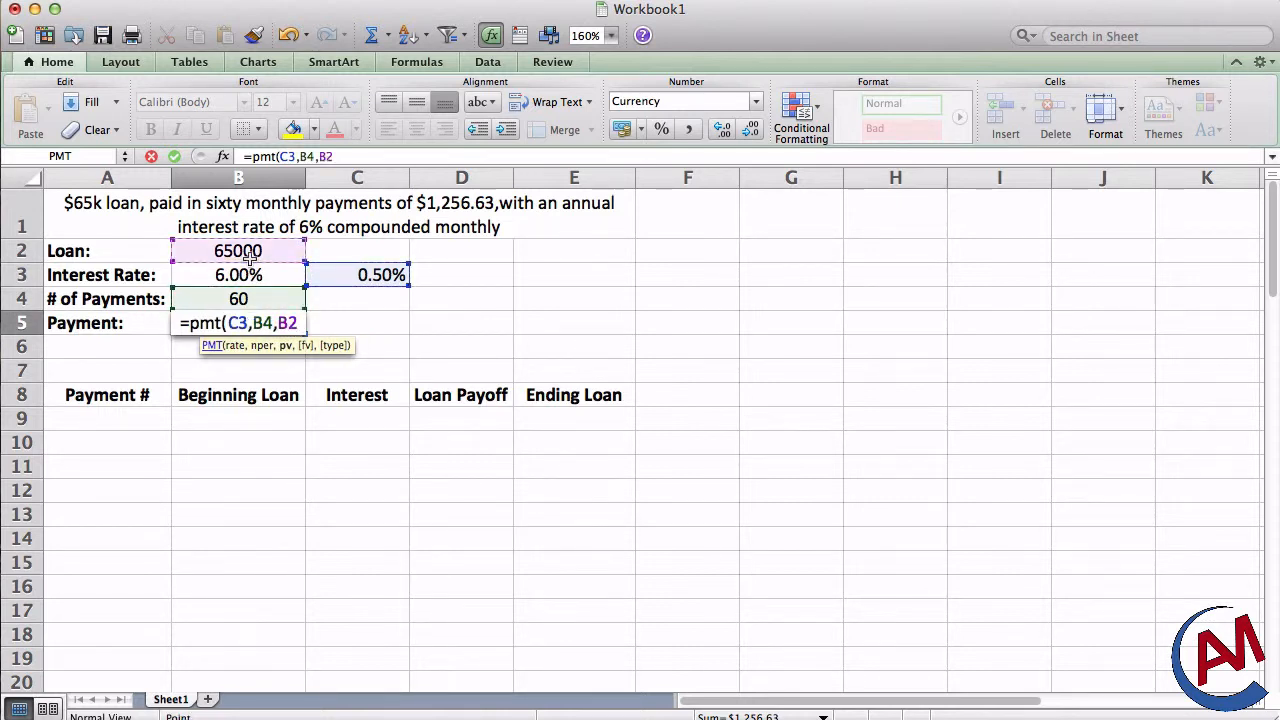
{"action": "type", "text": ","}
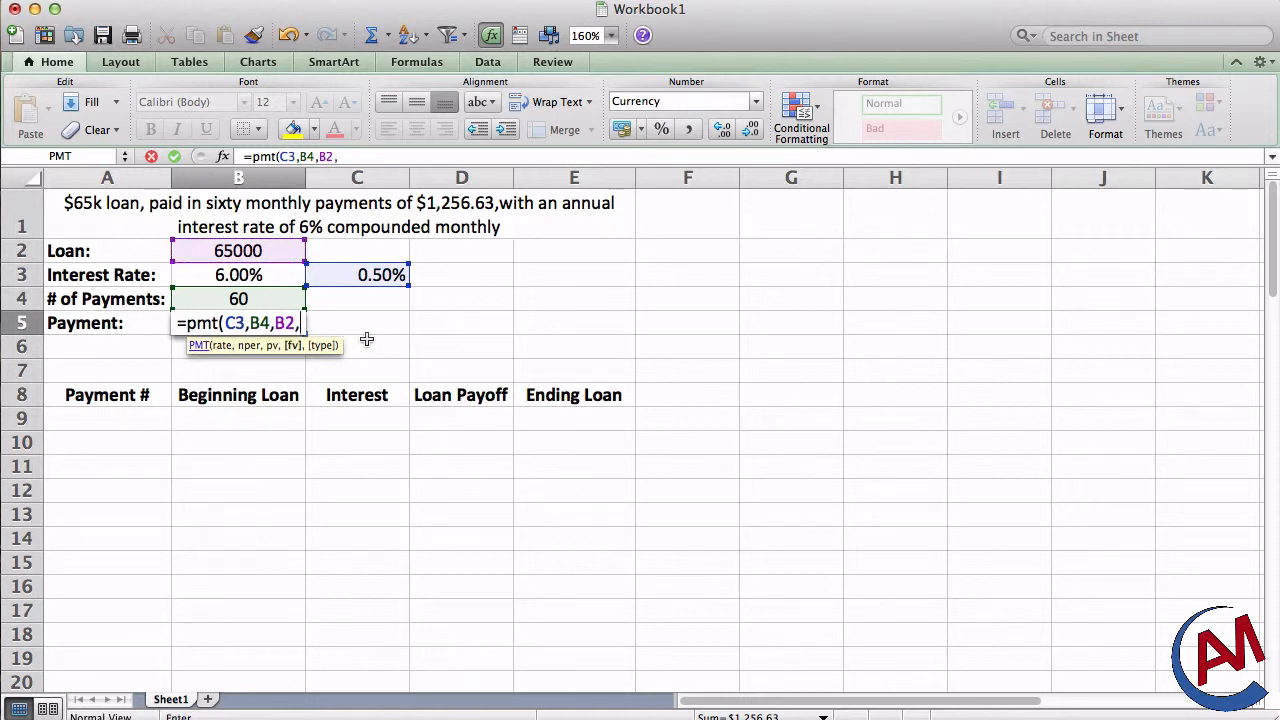
{"action": "type", "text": "0,"}
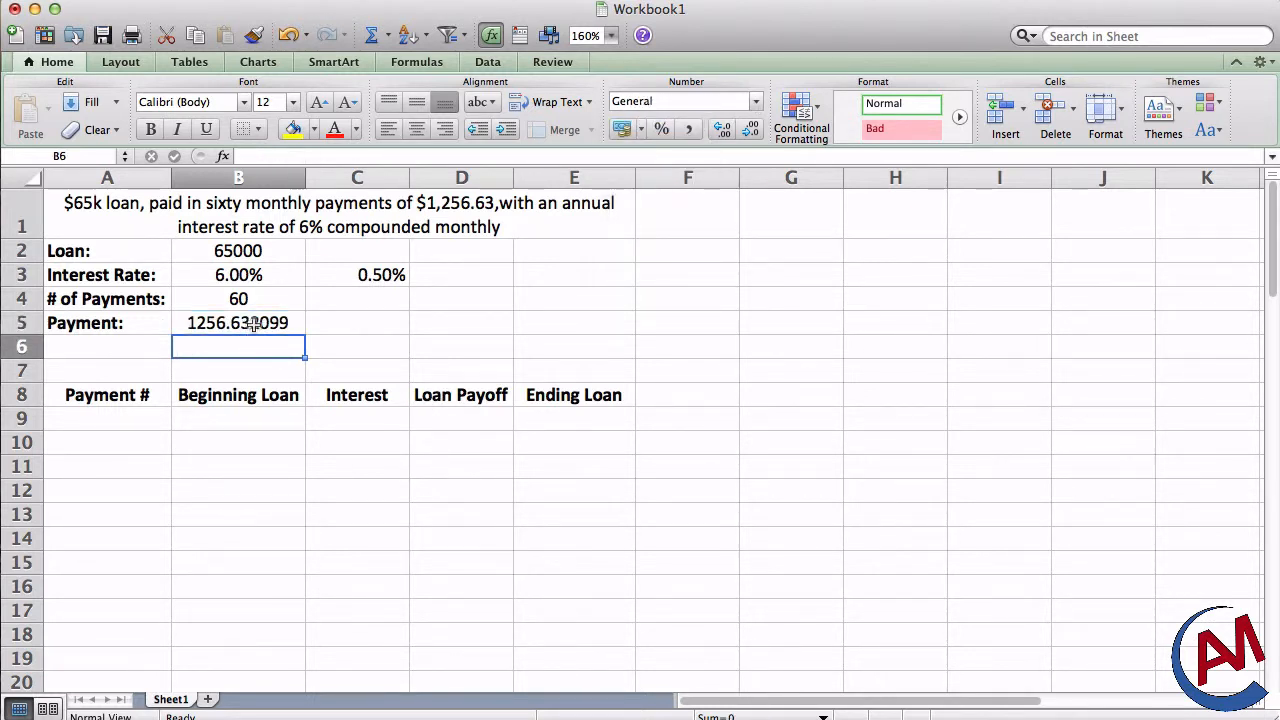
Step: Format the calculated B5 payment as a two-decimal number showing 1256.63
{"action": "left_click", "coordinate": [238, 322]}
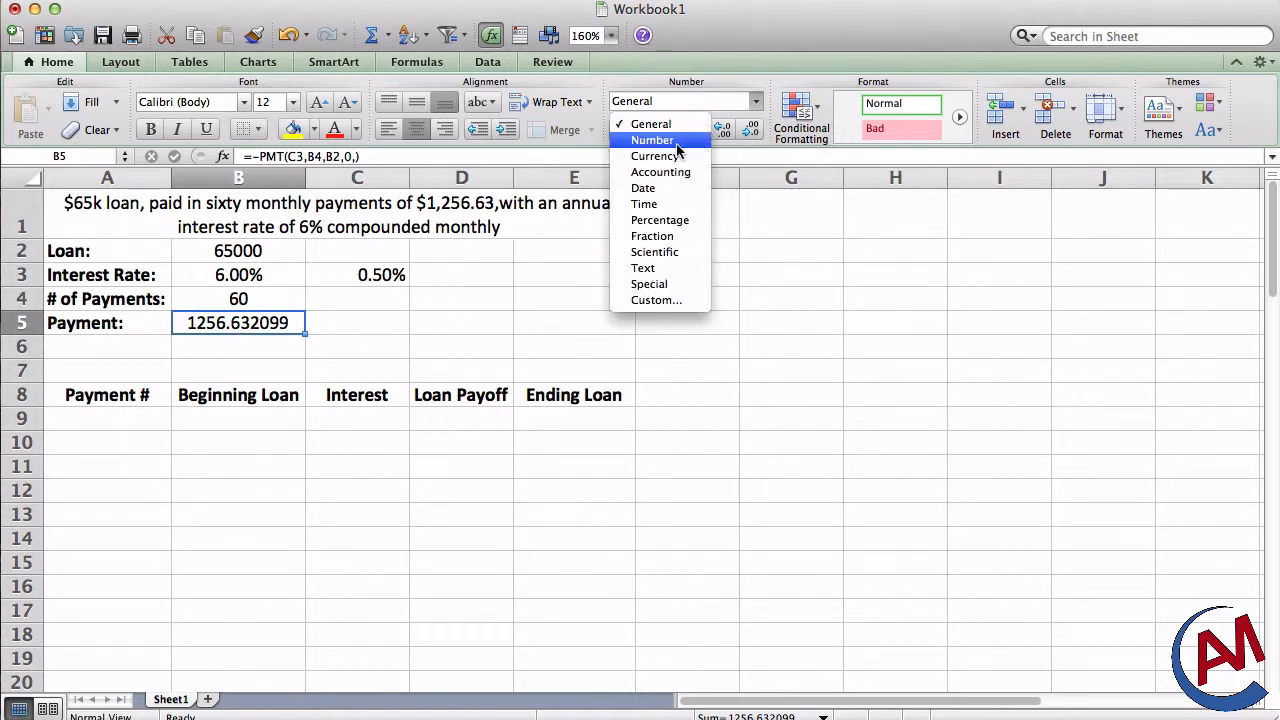
{"action": "left_click", "coordinate": [652, 140]}
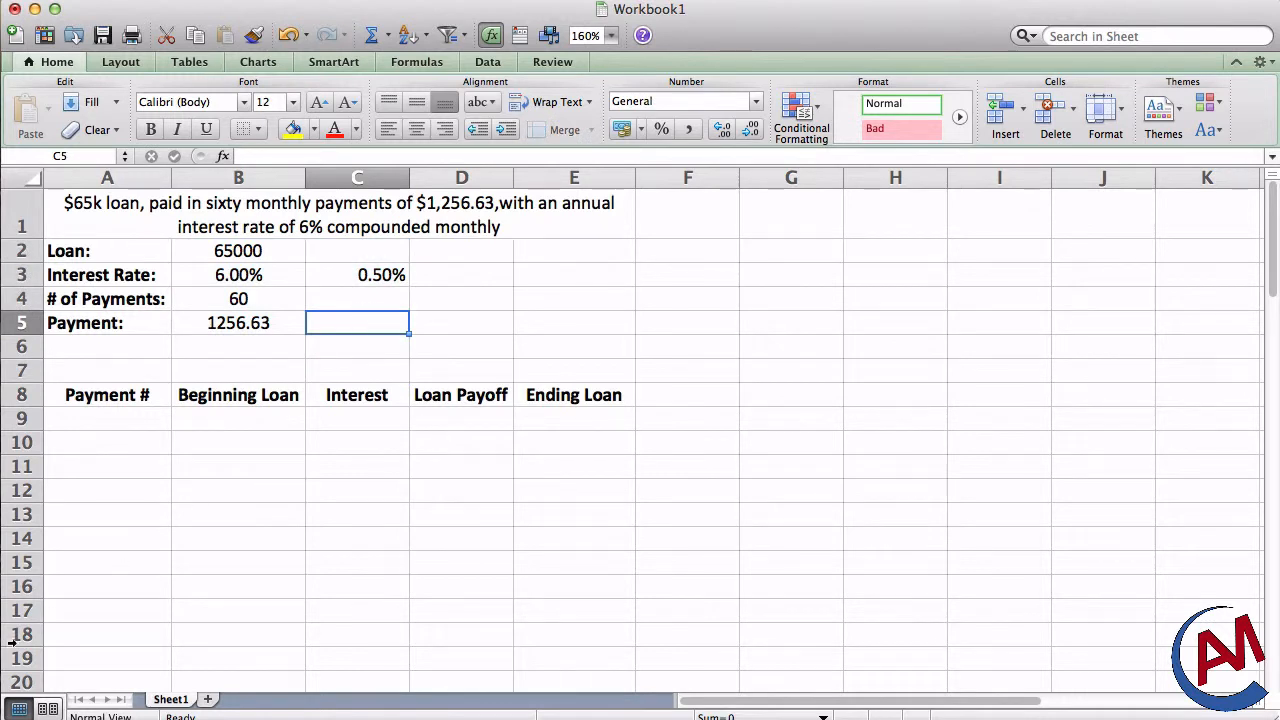
{"action": "mouse_move", "coordinate": [121, 424]}
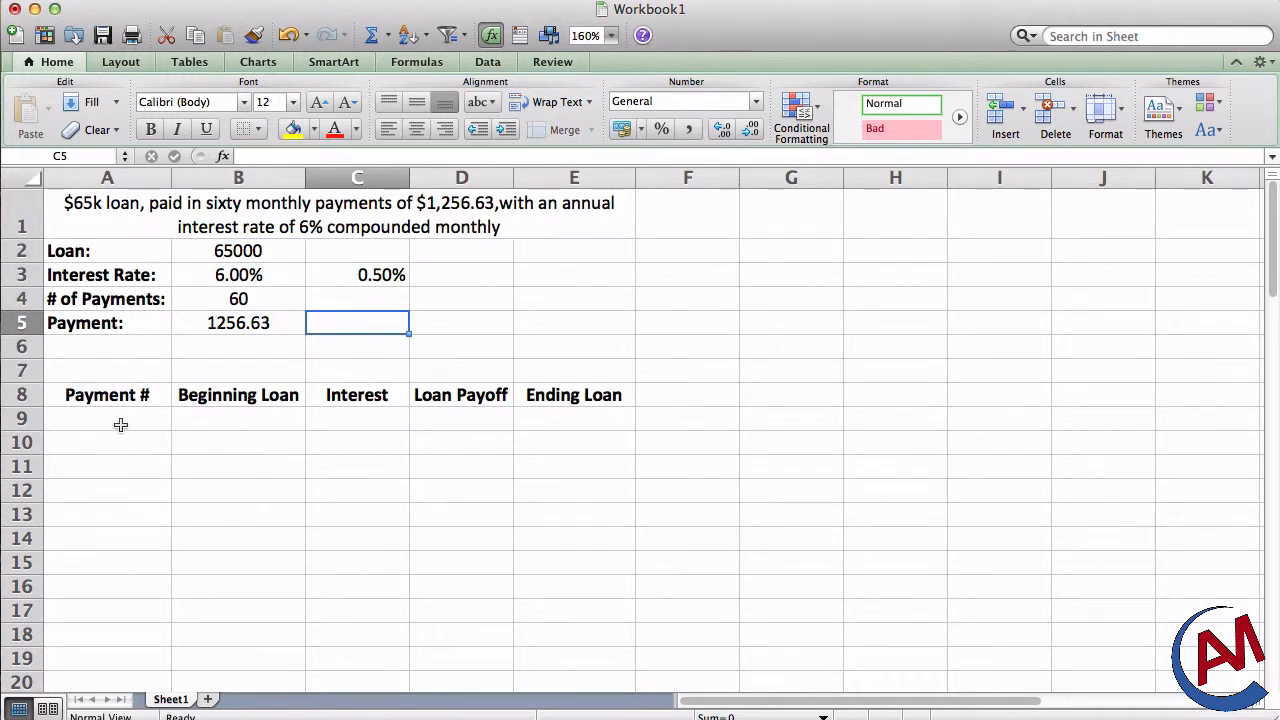
{"action": "left_click", "coordinate": [107, 418]}
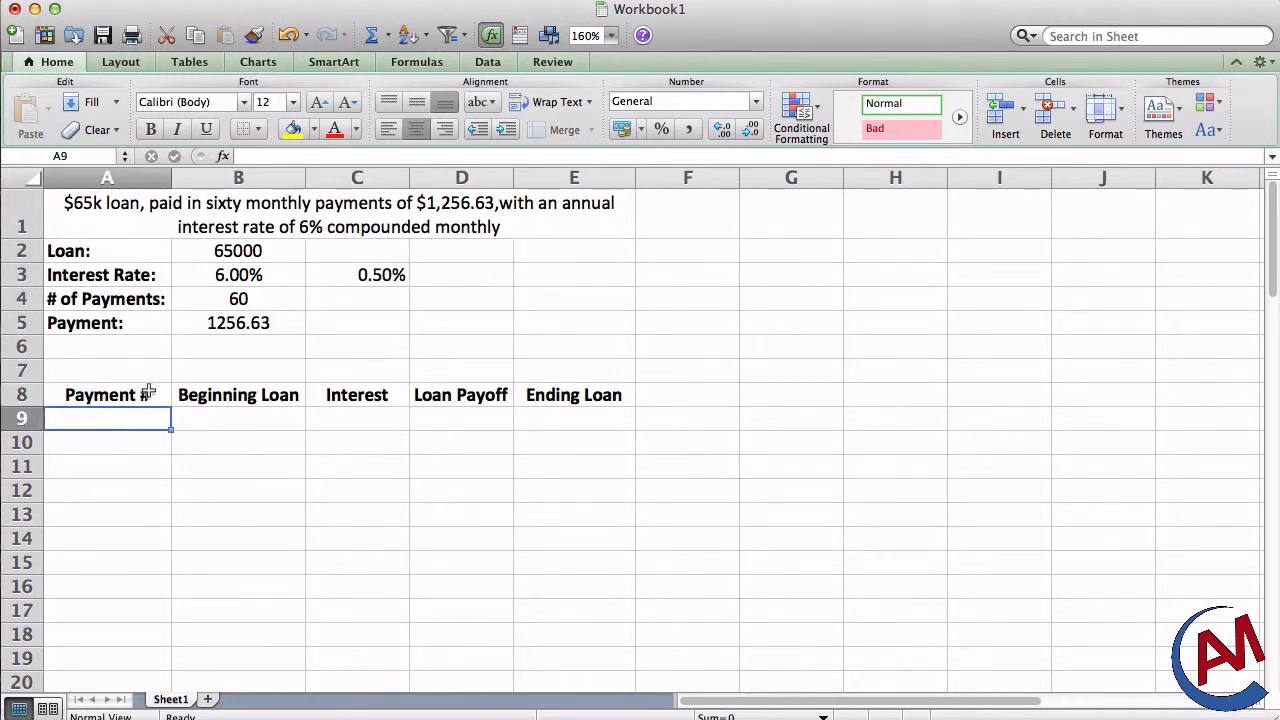
{"action": "mouse_move", "coordinate": [148, 441]}
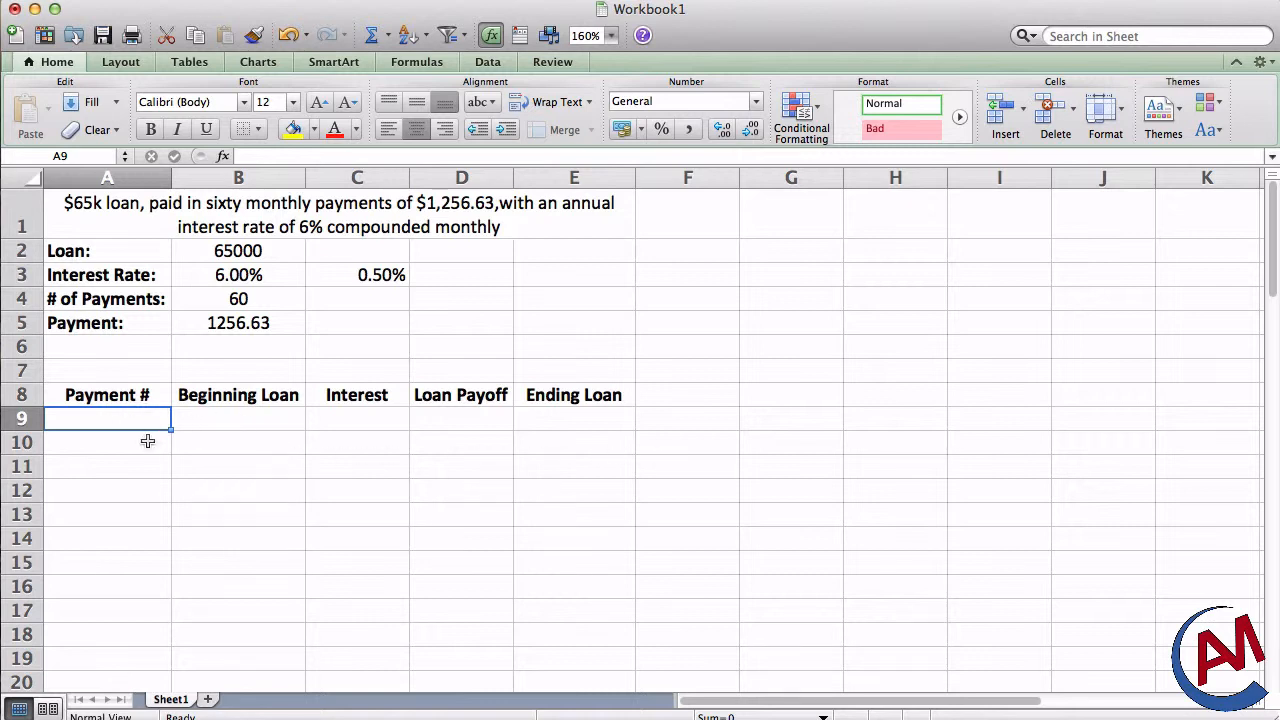
{"action": "mouse_move", "coordinate": [372, 452]}
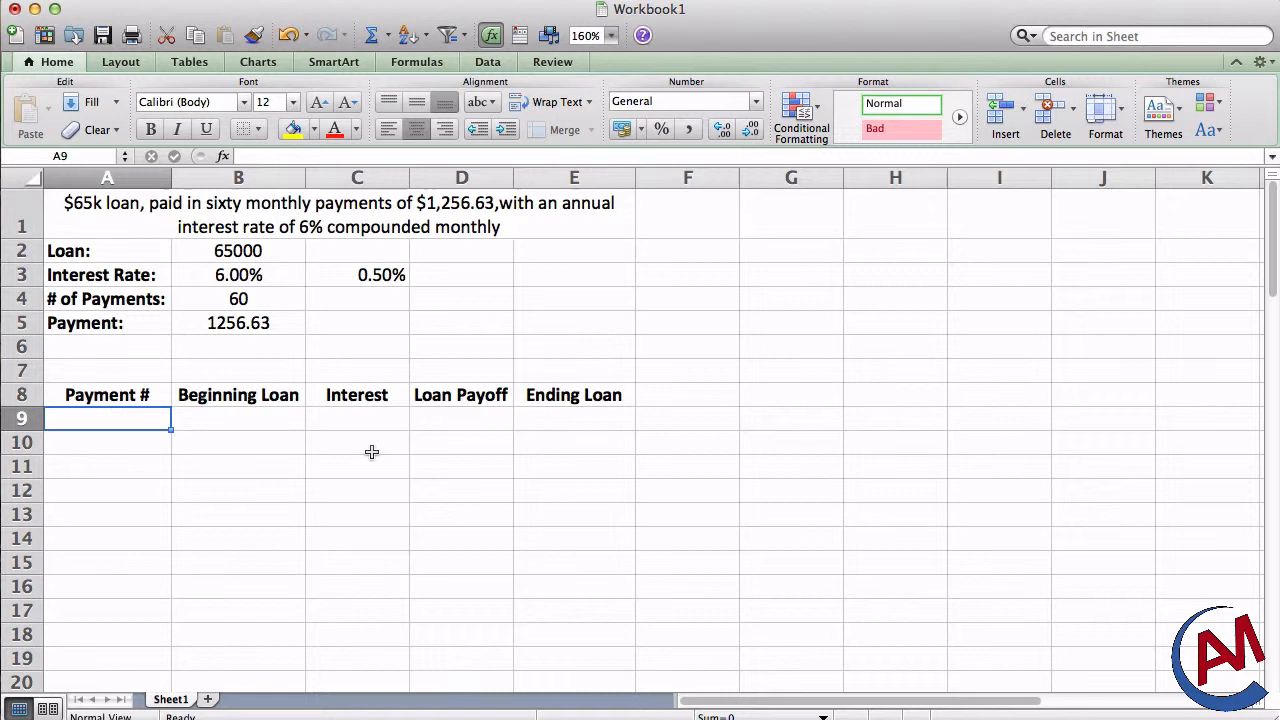
{"action": "mouse_move", "coordinate": [151, 340]}
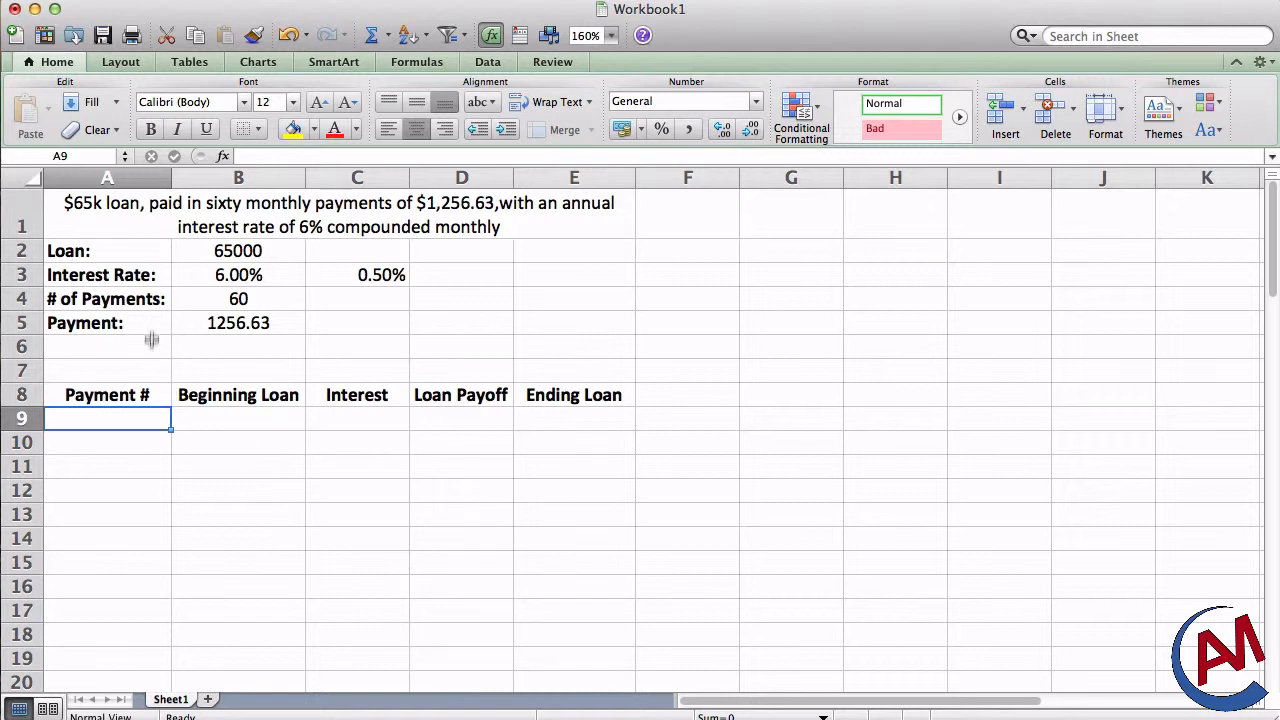
{"action": "mouse_move", "coordinate": [191, 338]}
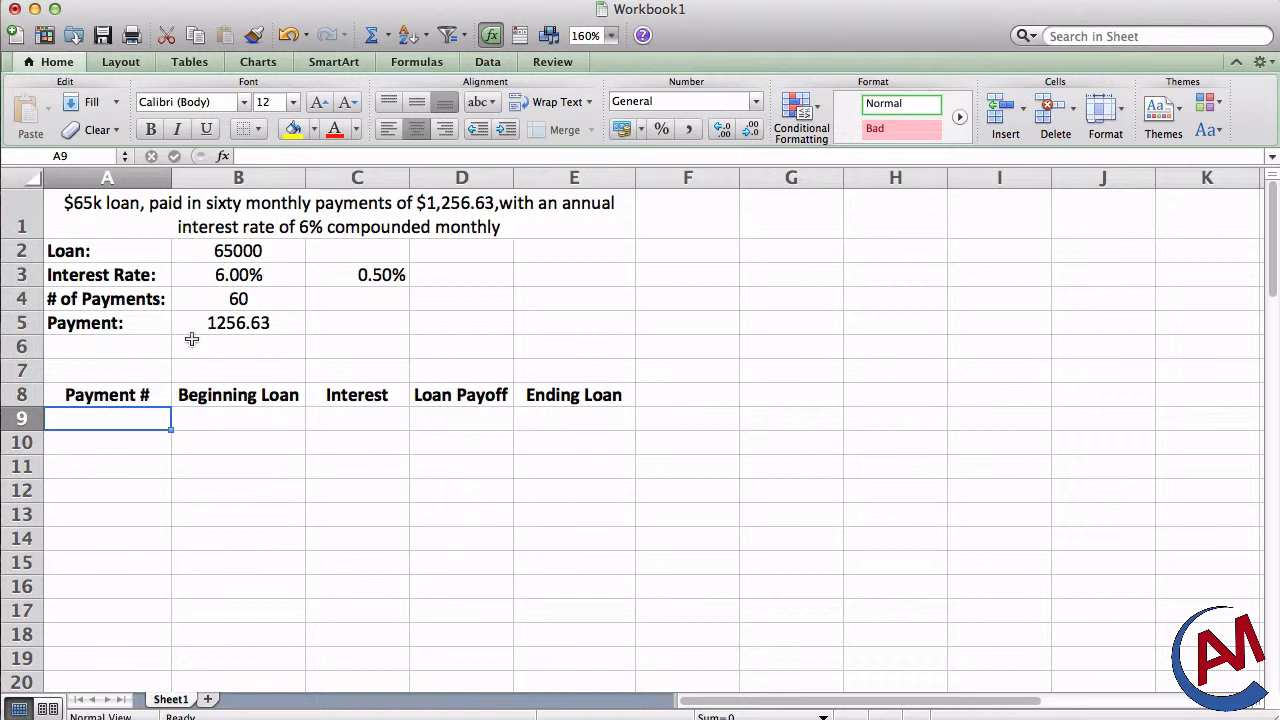
Step: Enter 1 in A9 and fill a linear column series with stop value 60
{"action": "type", "text": "1"}
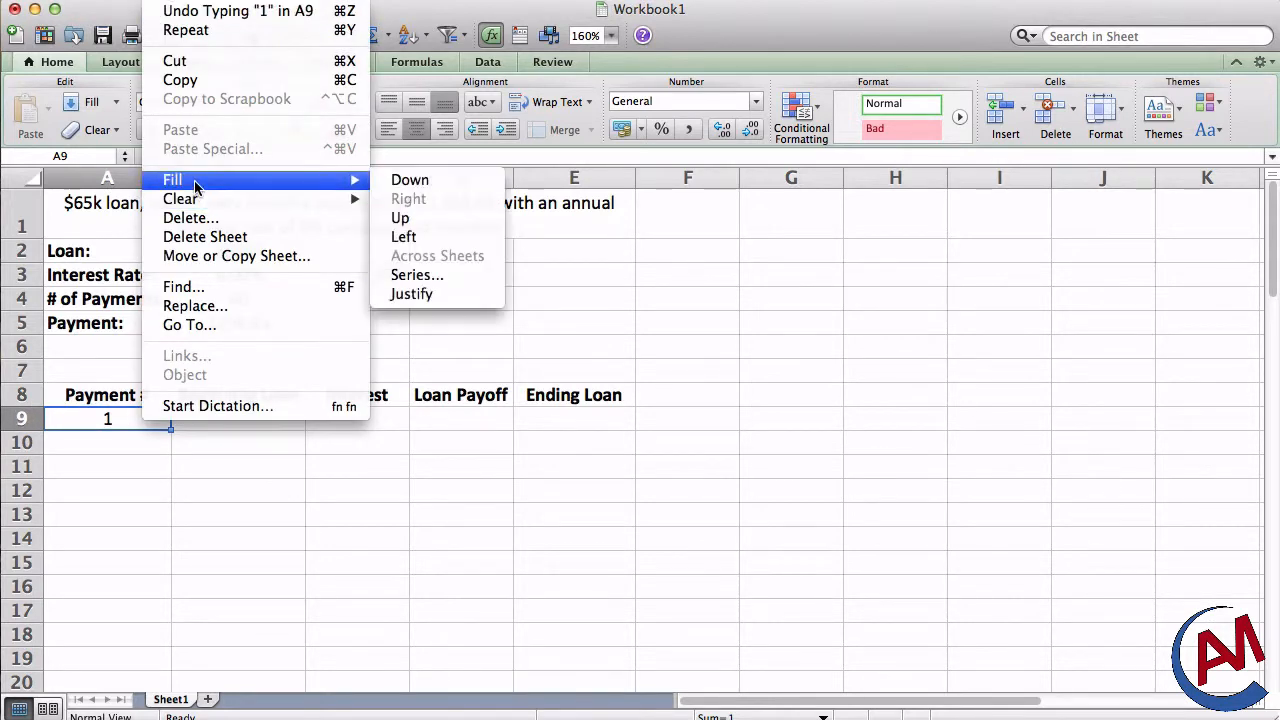
{"action": "left_click", "coordinate": [417, 274]}
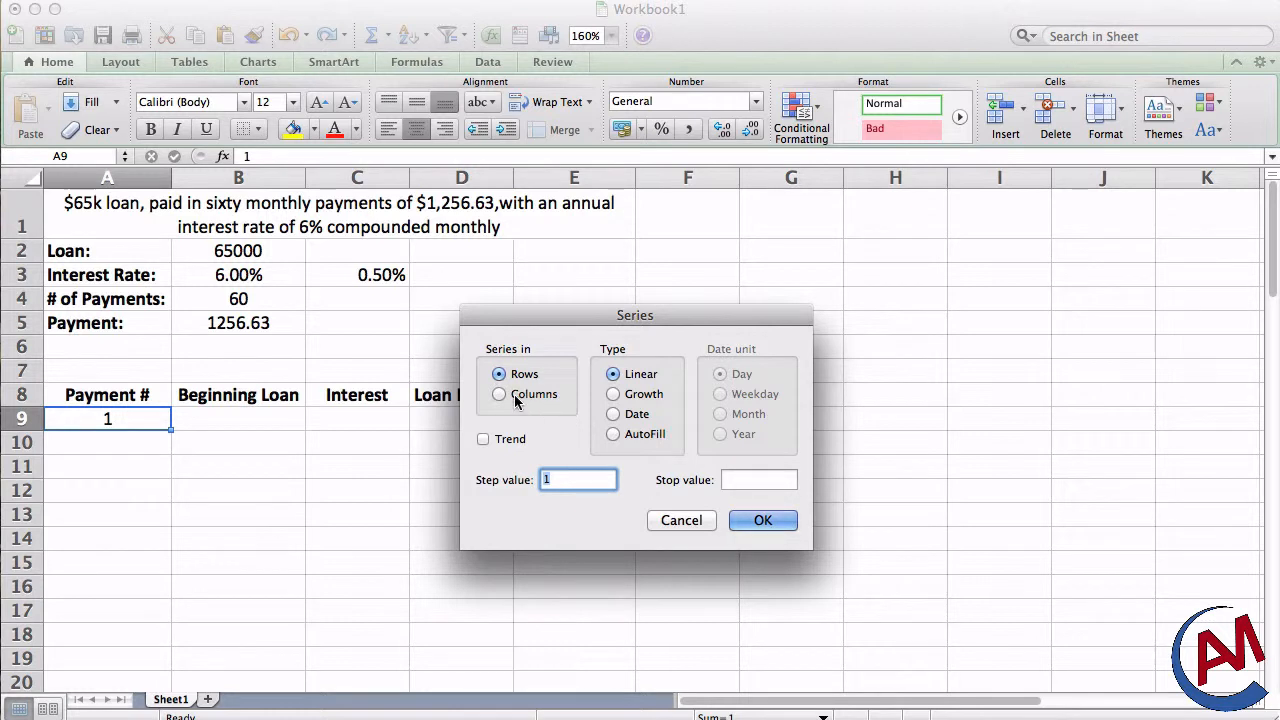
{"action": "left_click", "coordinate": [499, 394]}
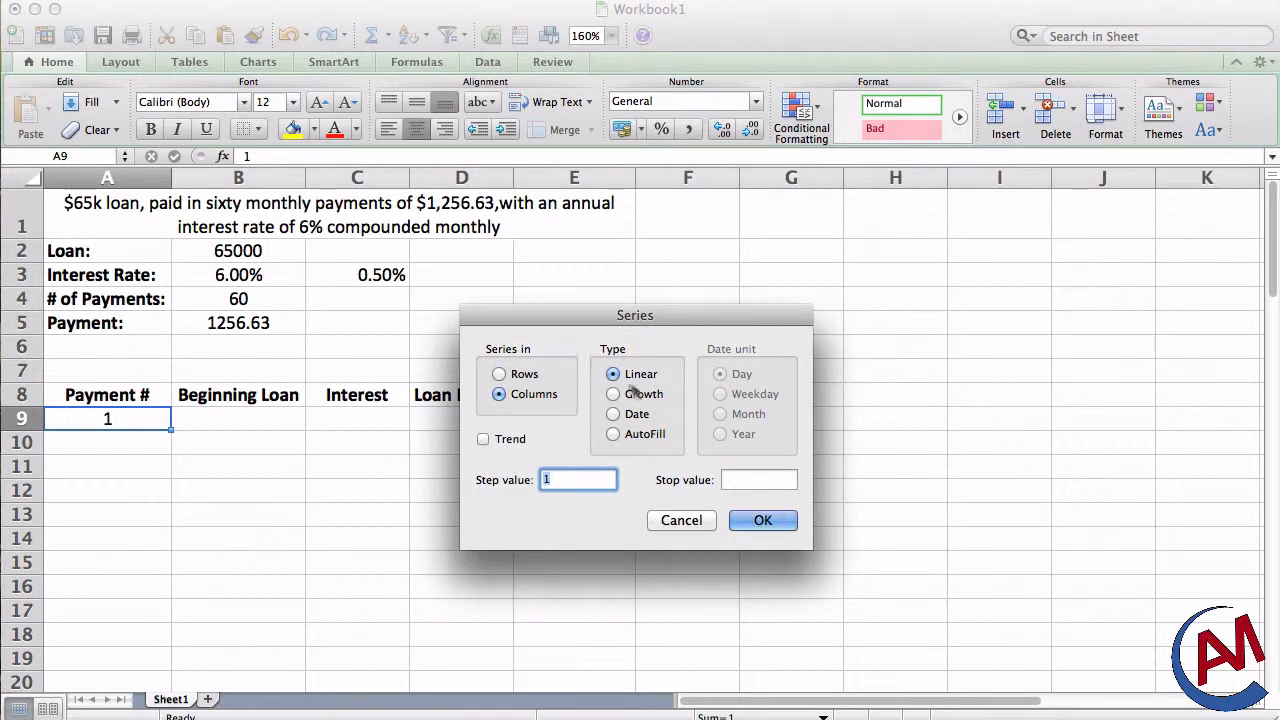
{"action": "left_click", "coordinate": [758, 480]}
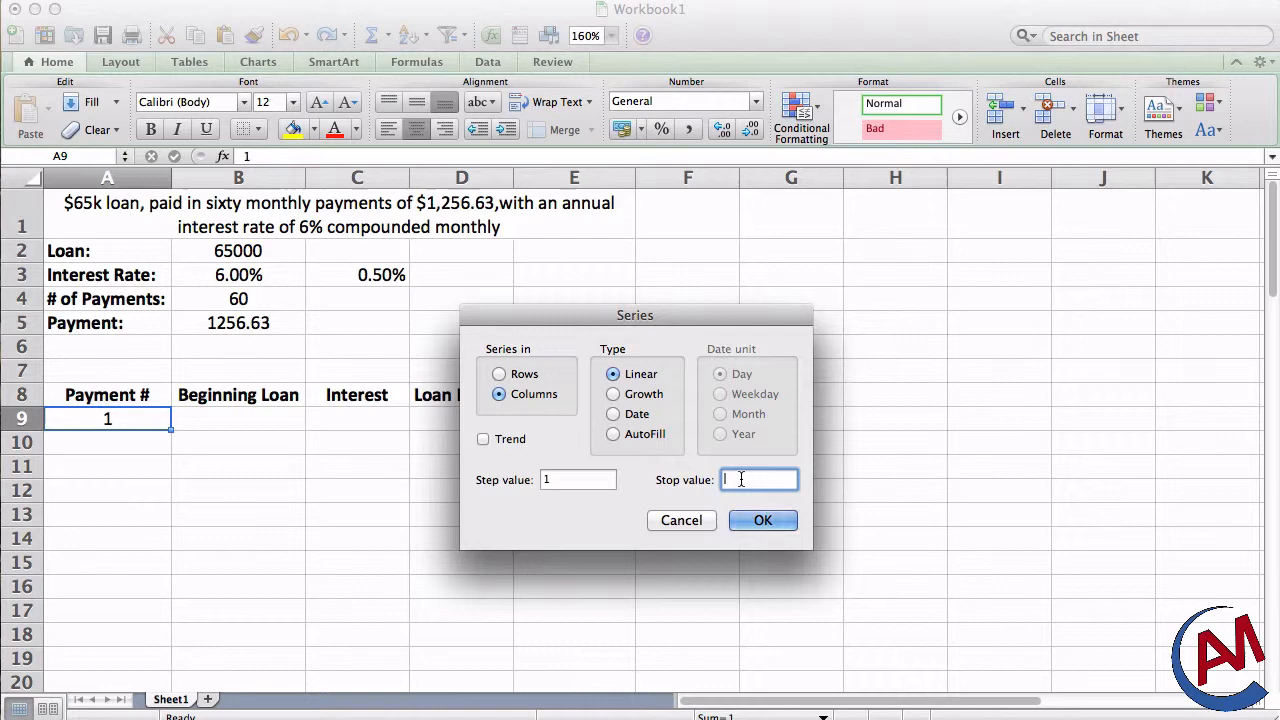
{"action": "type", "text": "60"}
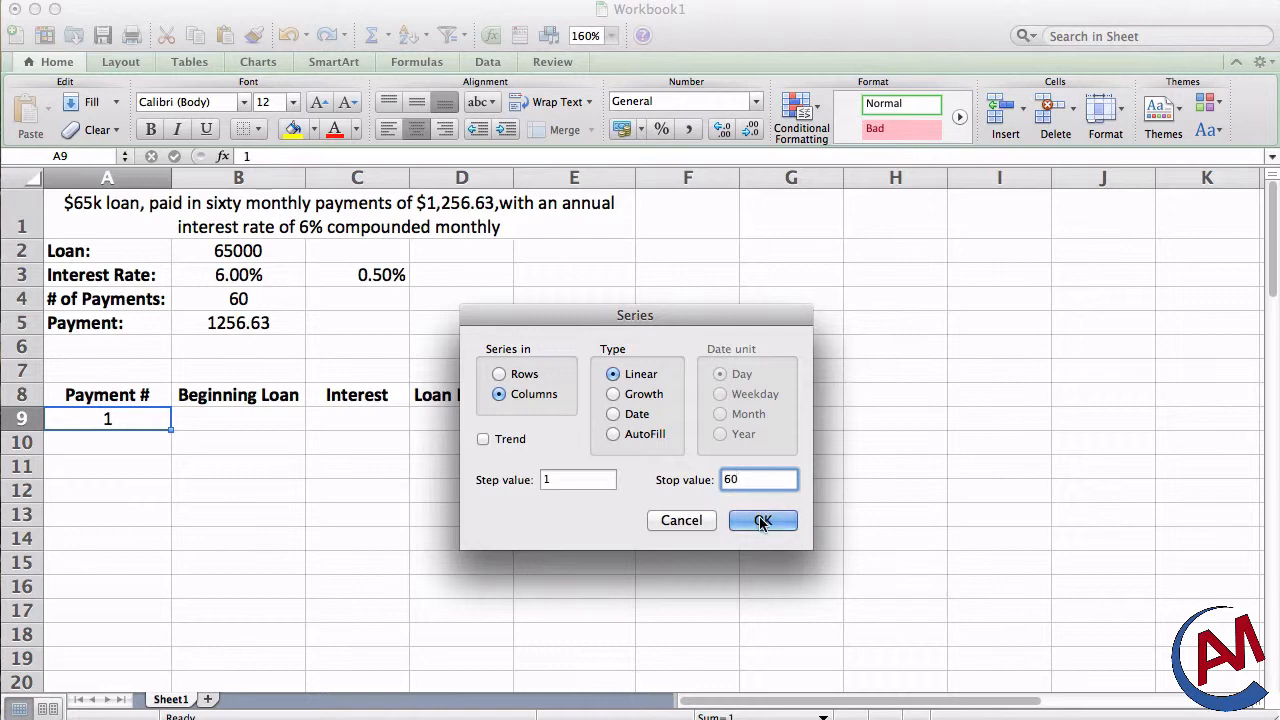
{"action": "left_click", "coordinate": [762, 520]}
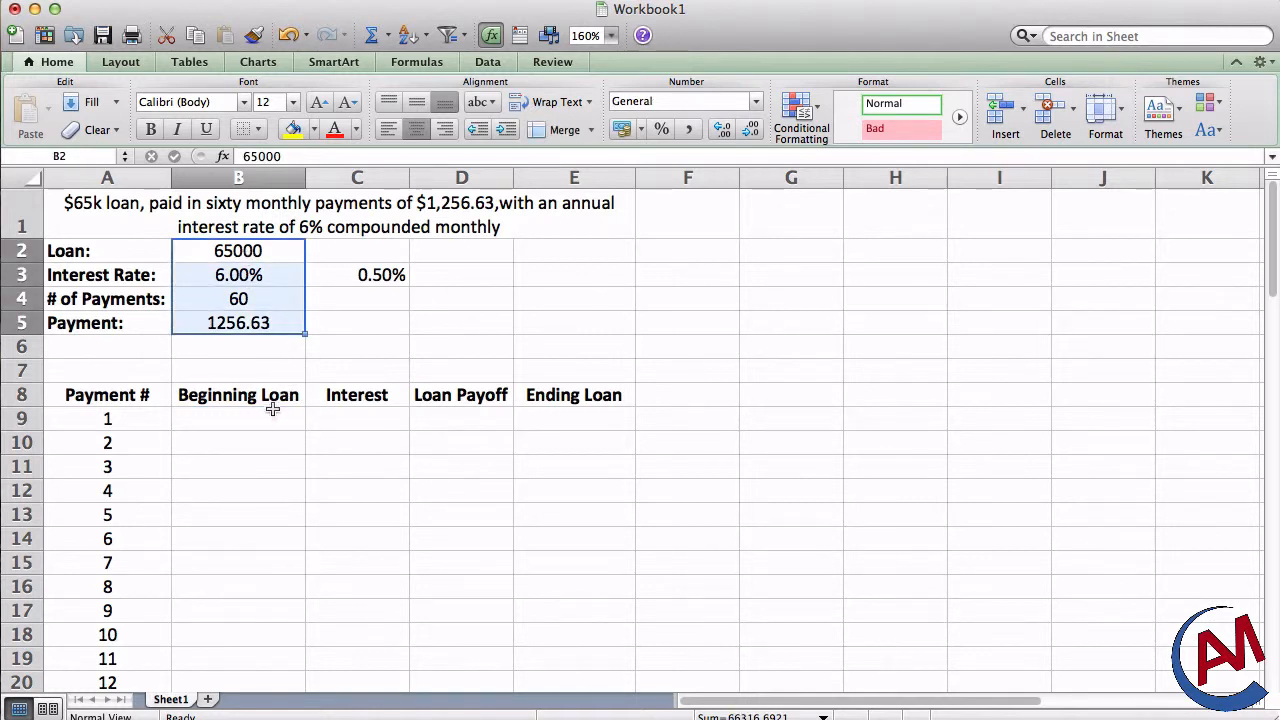
Step: Enter payment 1's formulas: =B2 beginning loan, =B9*C3 interest, then payoff and ending loan
{"action": "type", "text": "="}
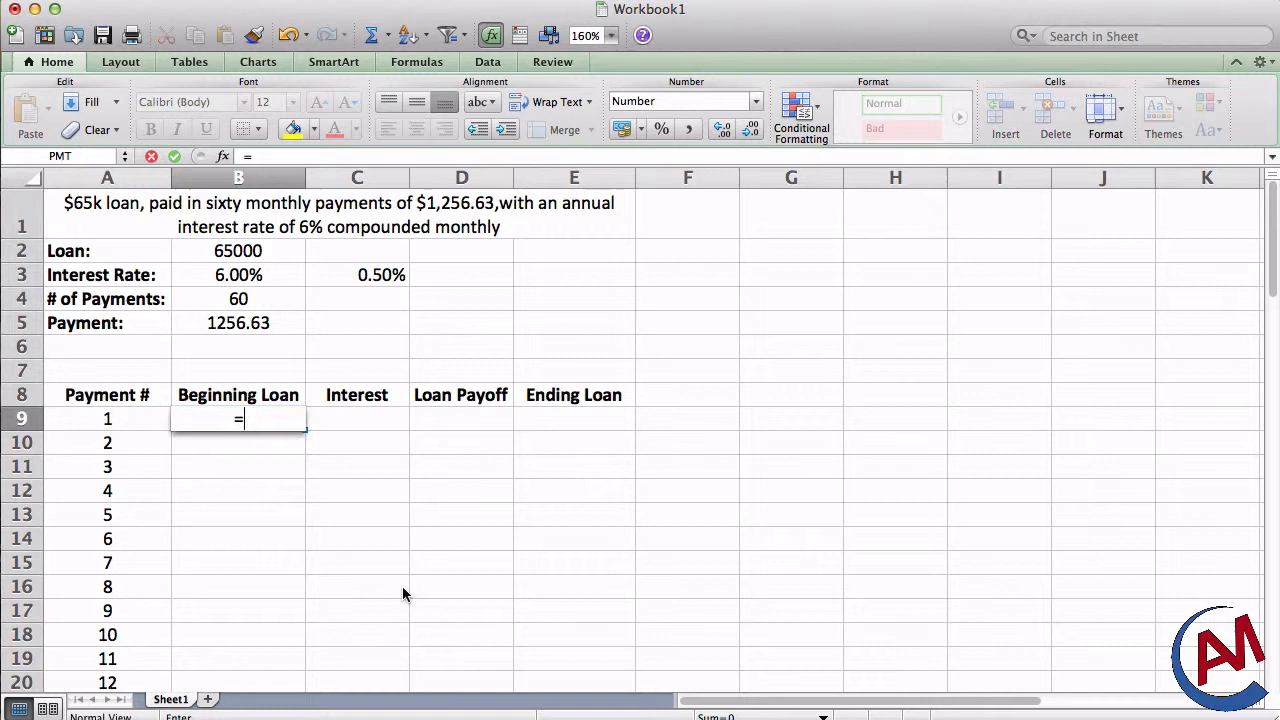
{"action": "left_click", "coordinate": [238, 250]}
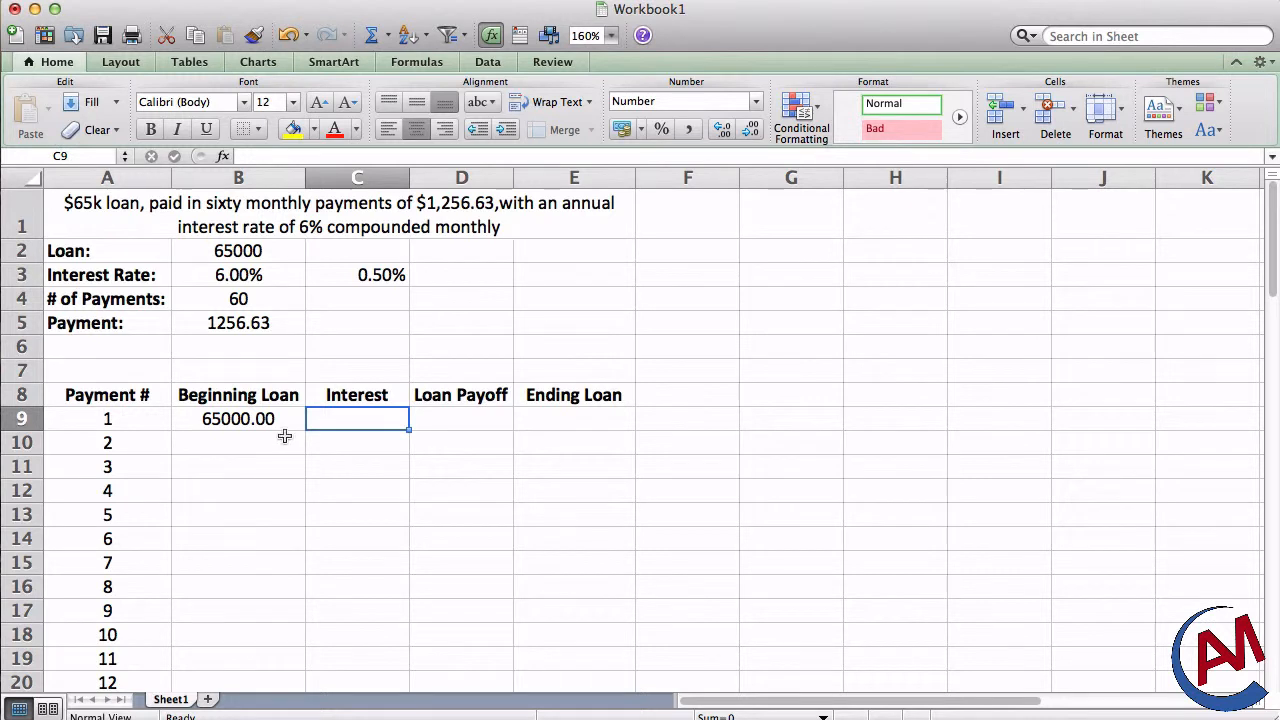
{"action": "type", "text": "=B9*"}
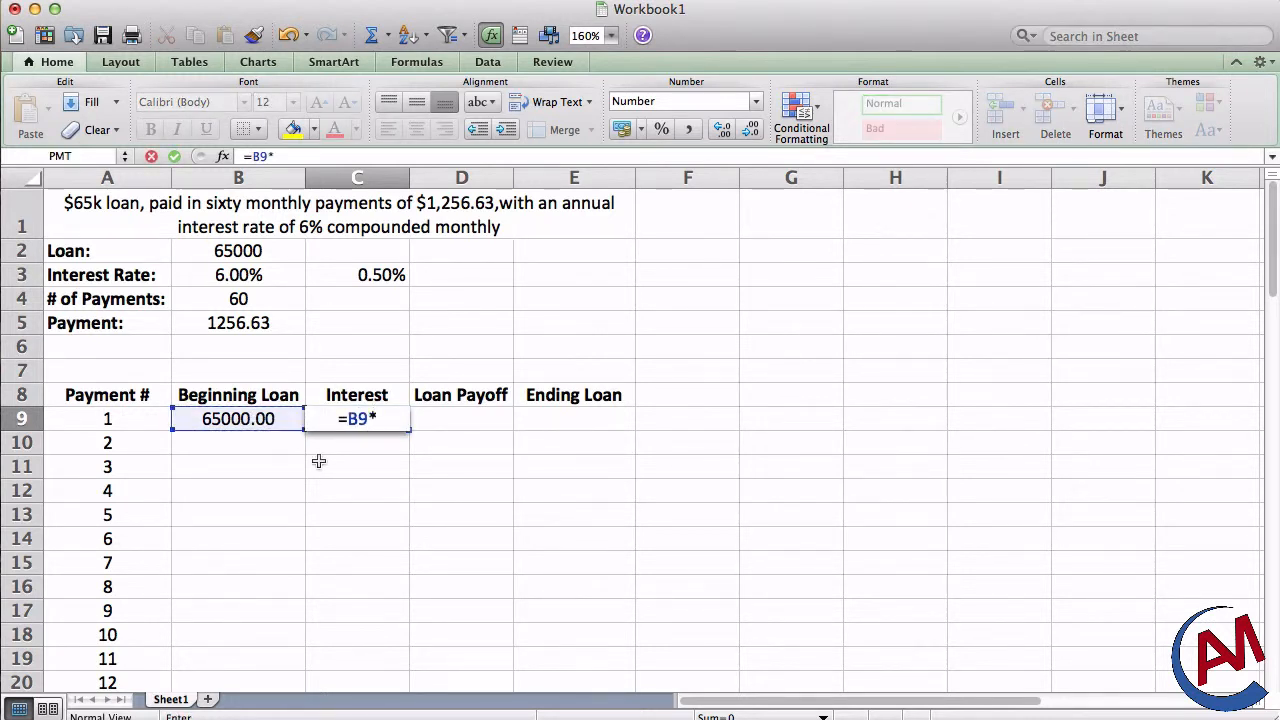
{"action": "left_click", "coordinate": [357, 274]}
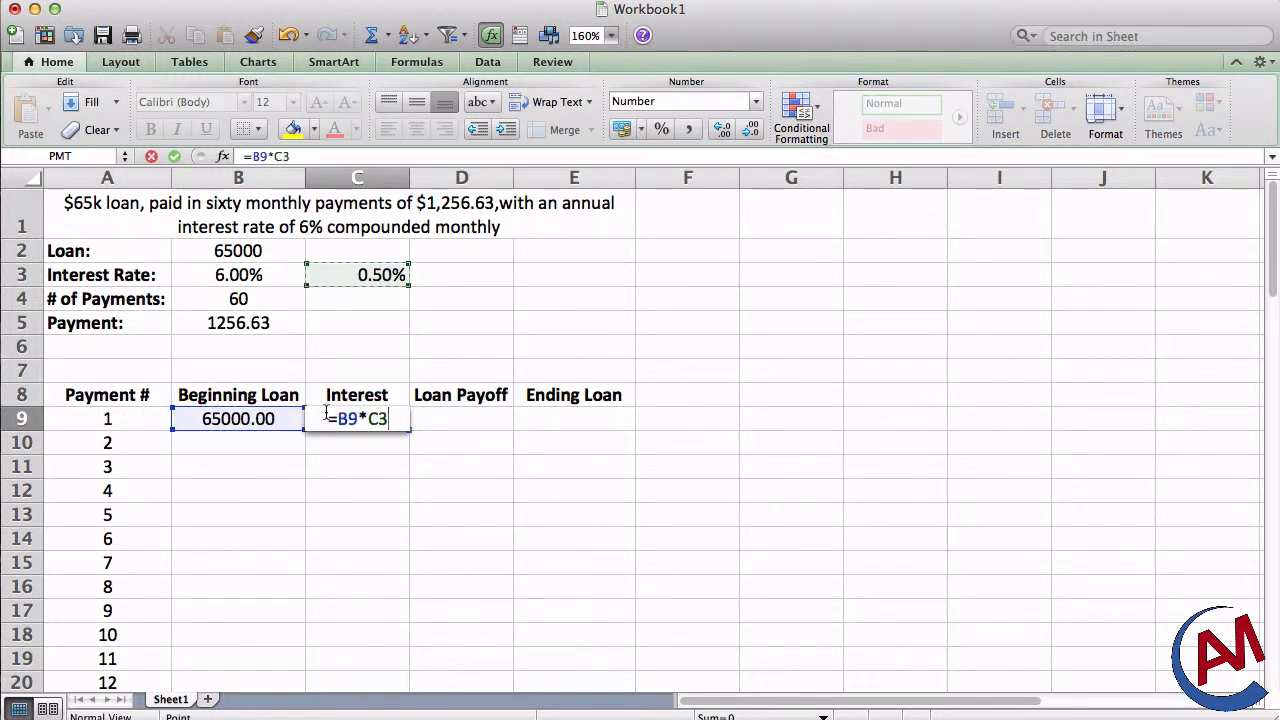
{"action": "key", "text": "Return"}
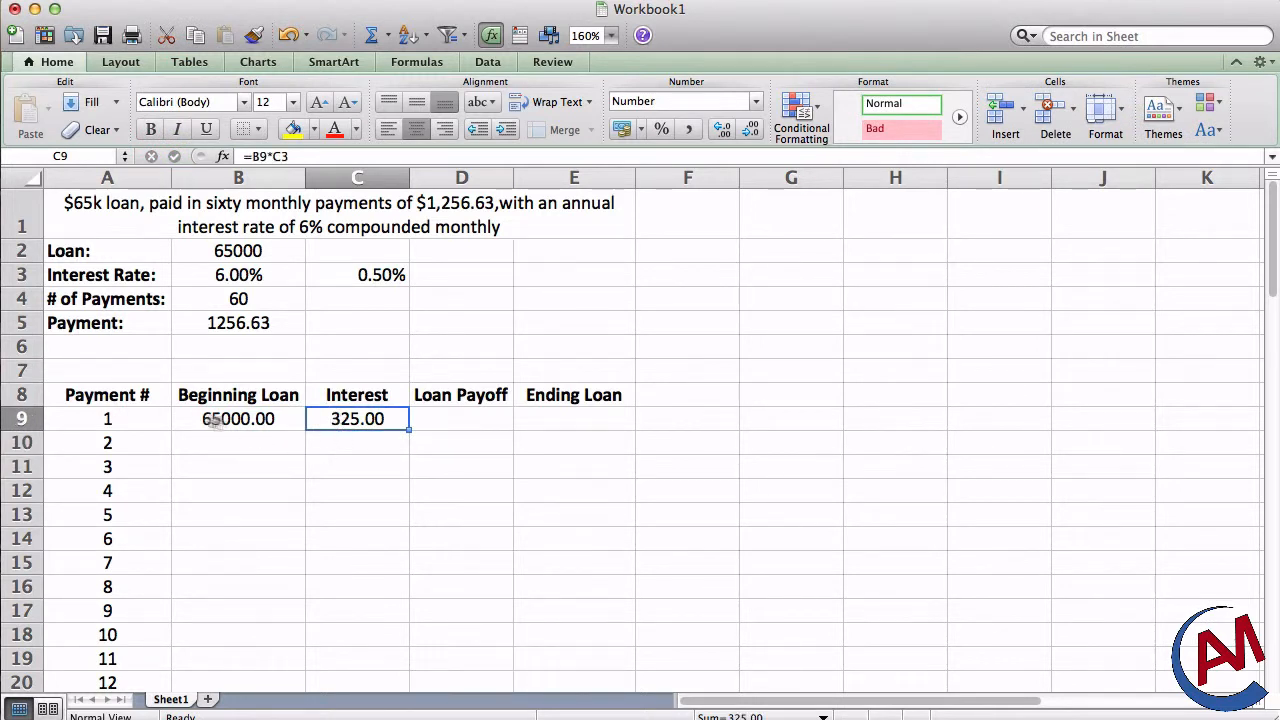
{"action": "left_click", "coordinate": [461, 418]}
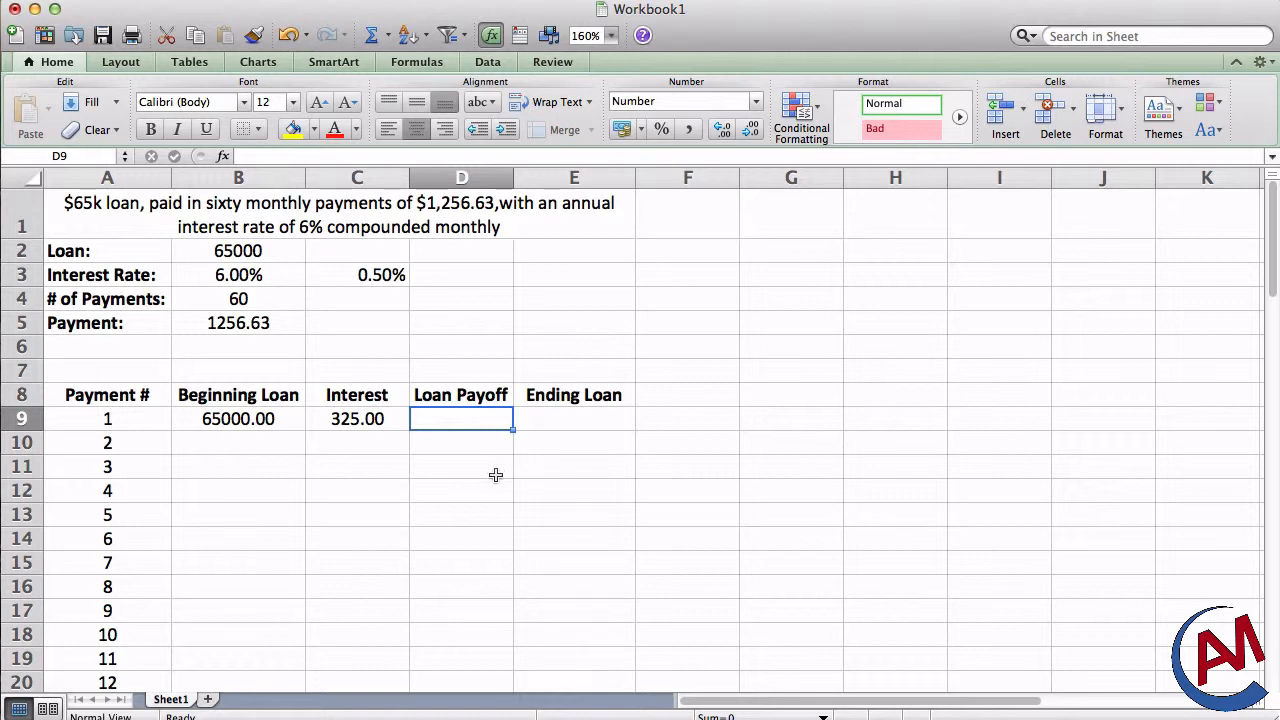
{"action": "type", "text": "="}
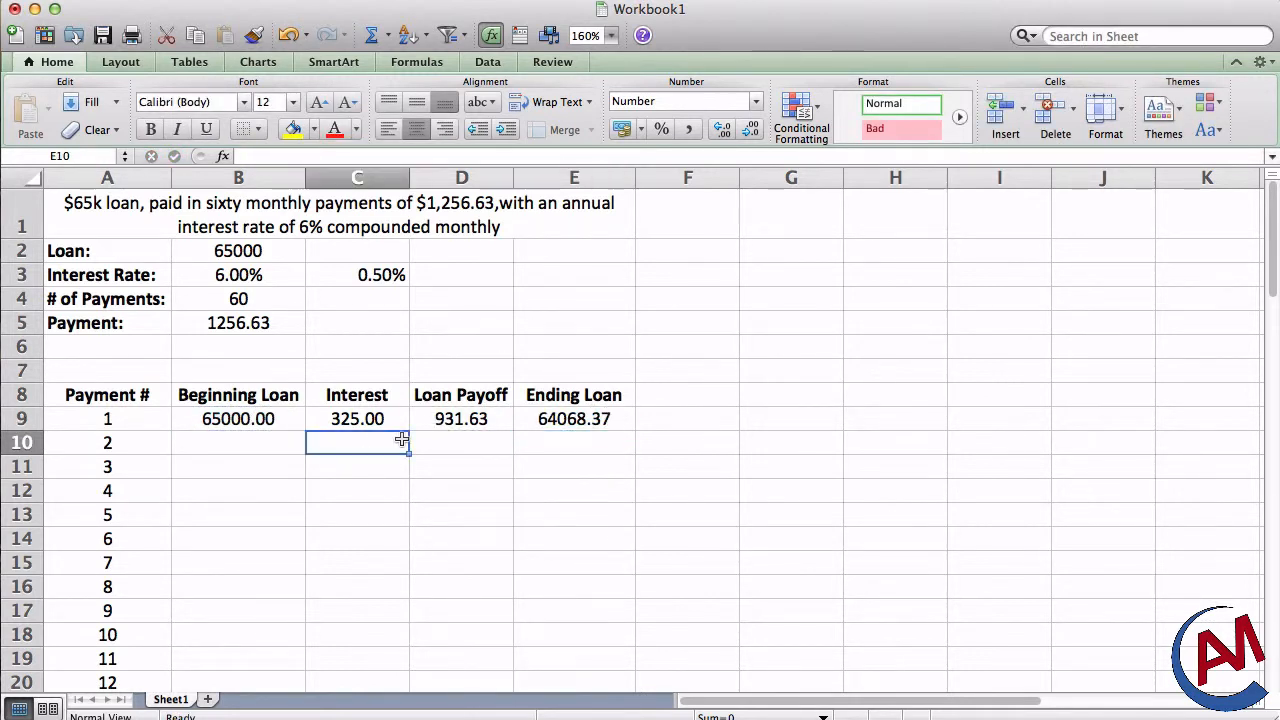
{"action": "left_click", "coordinate": [238, 442]}
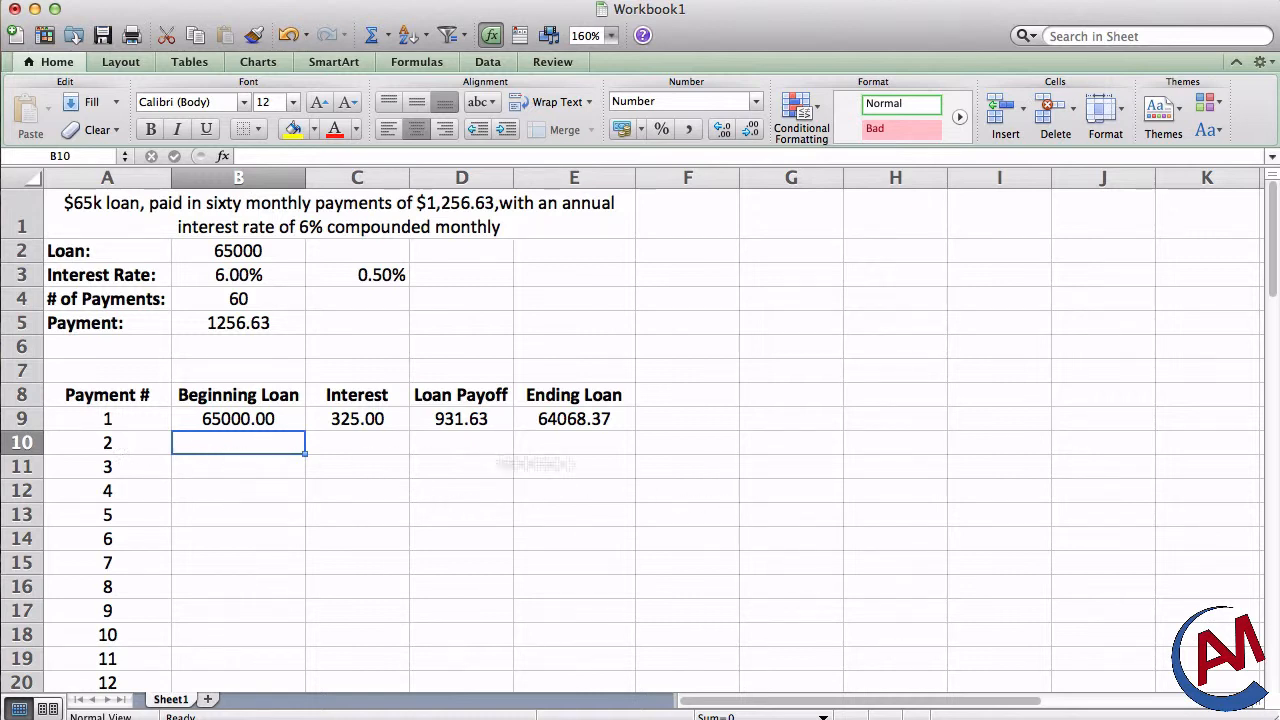
{"action": "mouse_move", "coordinate": [351, 636]}
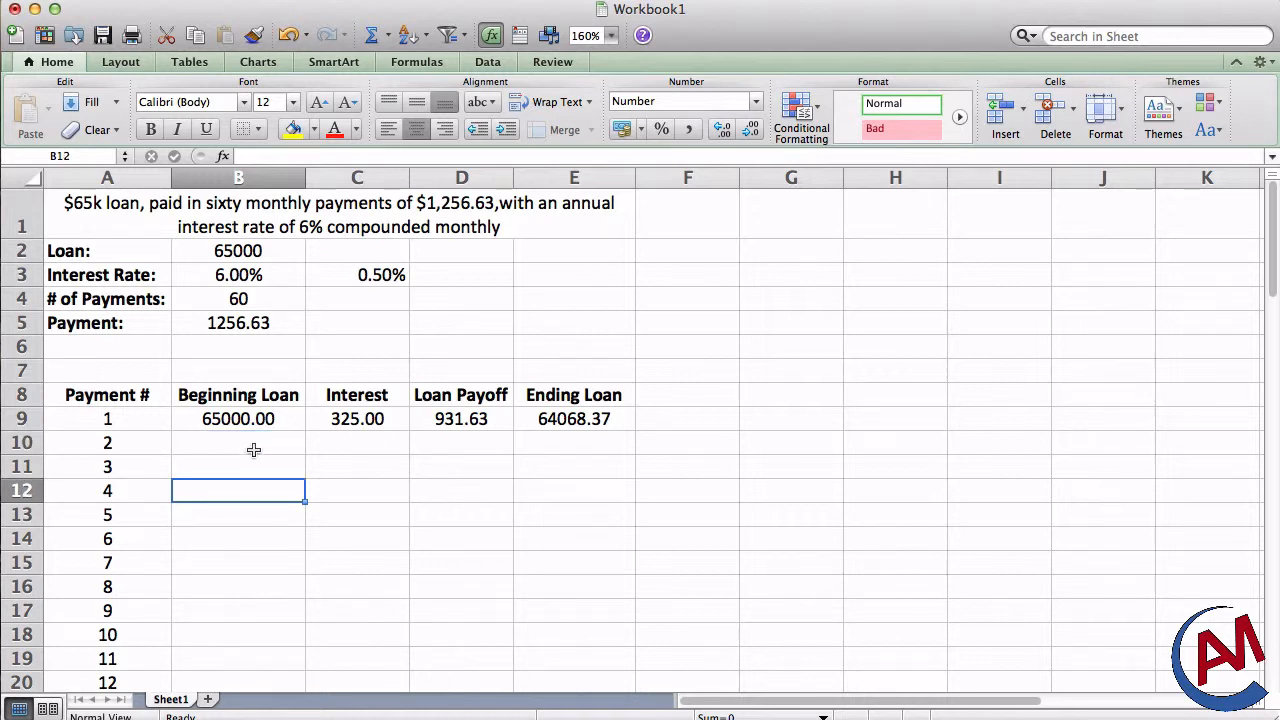
Step: Enter payment 2's formulas: beginning loan, B10 times C3 interest, payoff and ending loan
{"action": "left_click", "coordinate": [238, 442]}
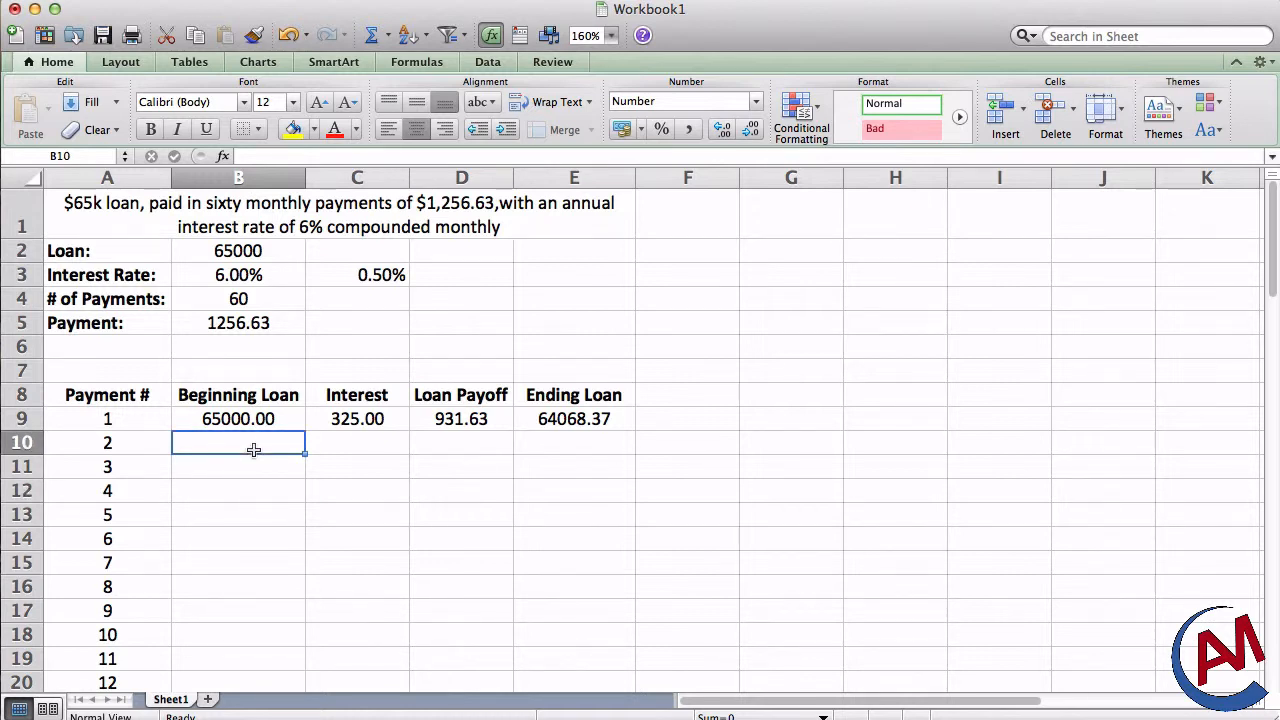
{"action": "type", "text": "=B9"}
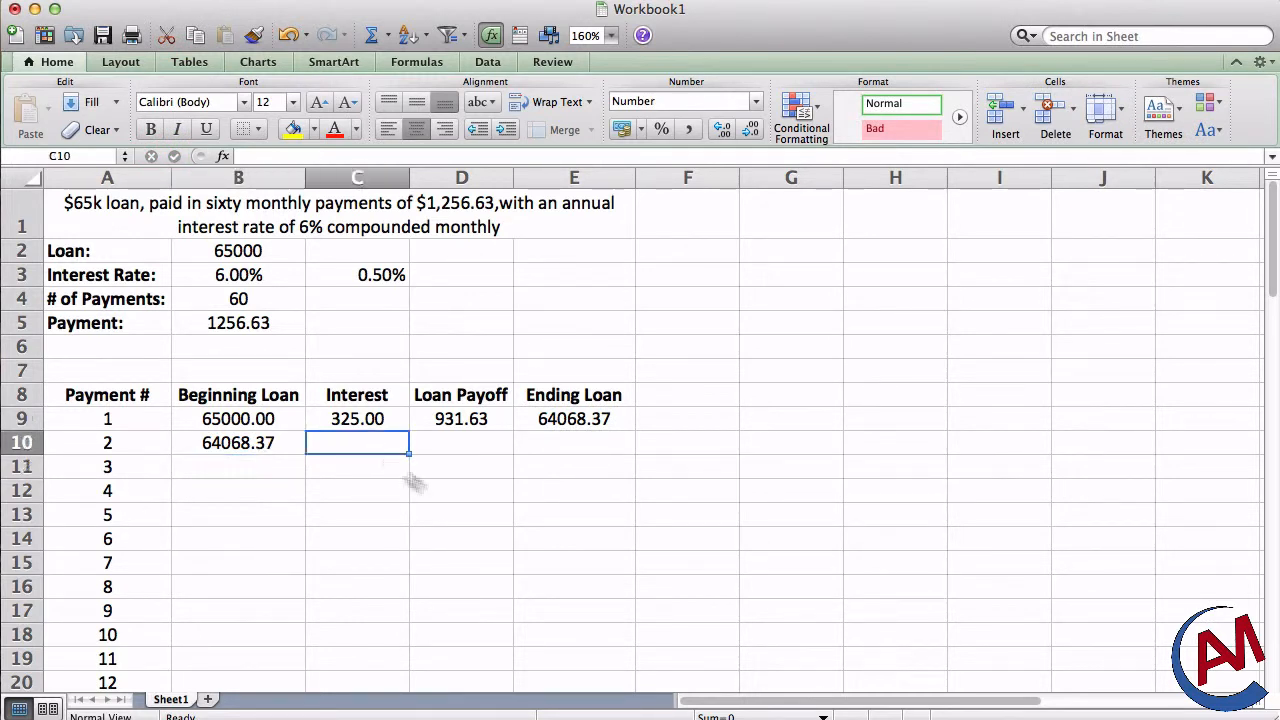
{"action": "type", "text": "="}
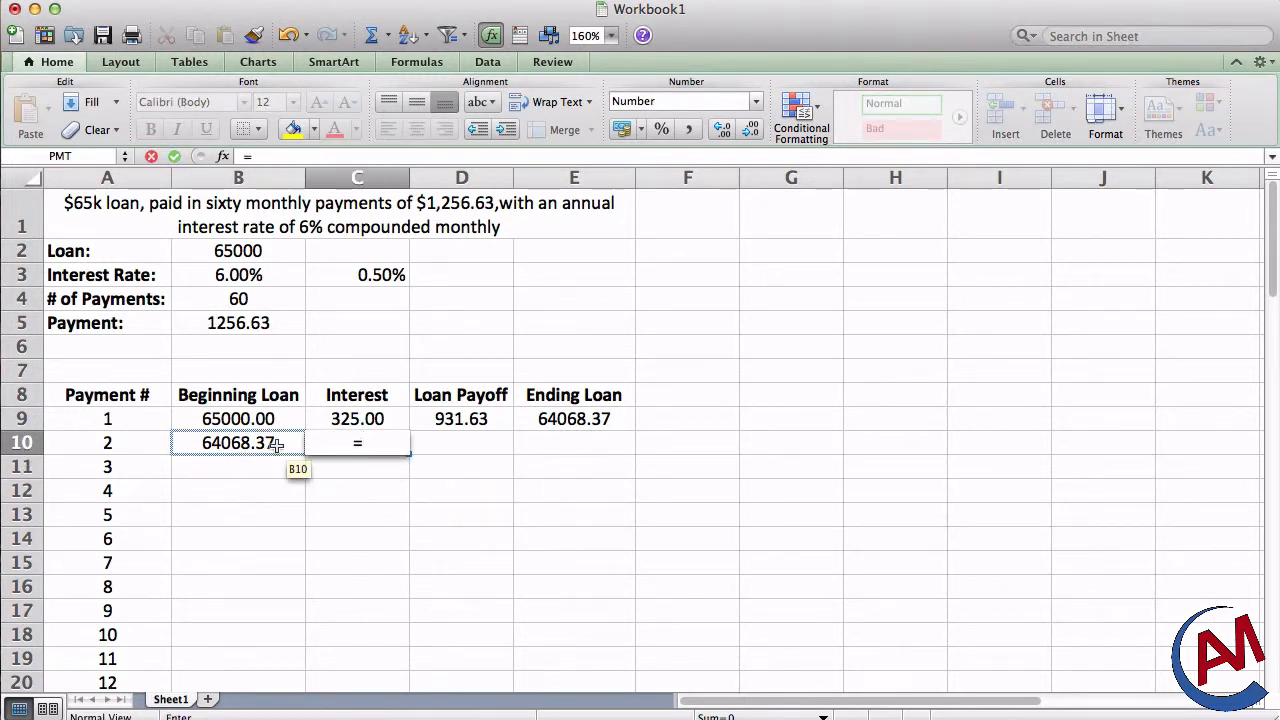
{"action": "type", "text": "B10*"}
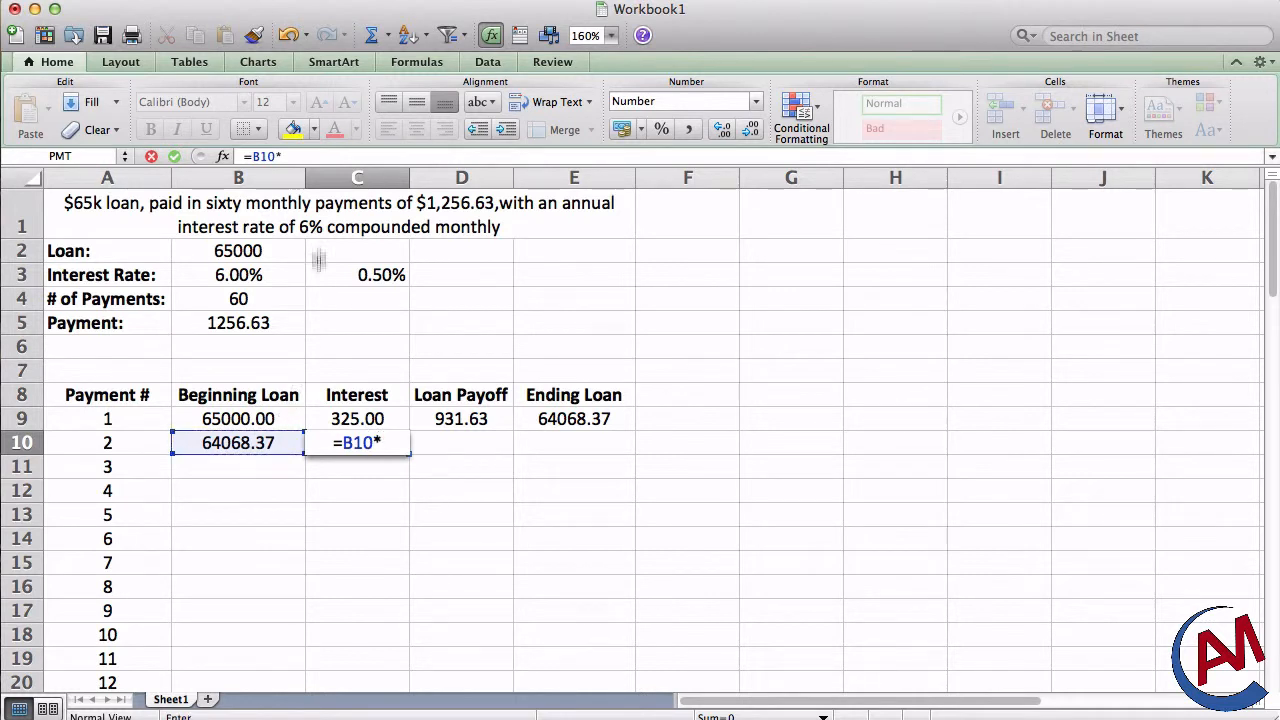
{"action": "left_click", "coordinate": [357, 275]}
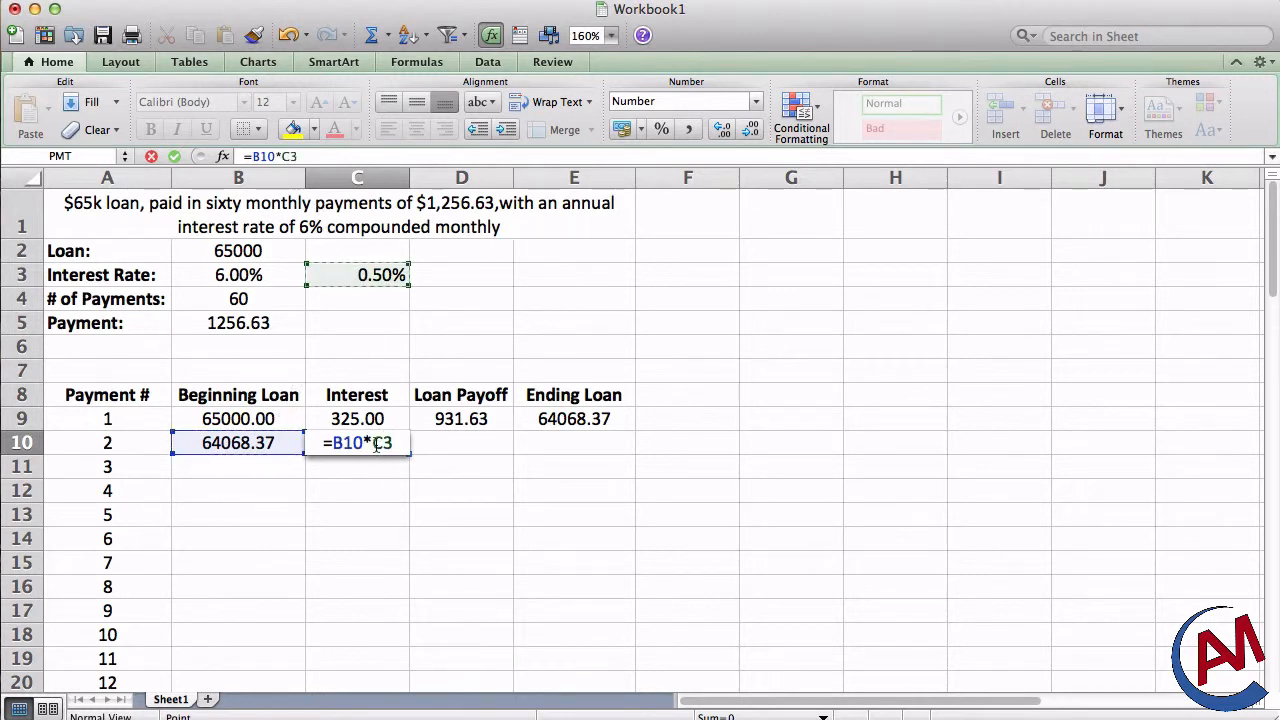
{"action": "key", "text": "F4"}
{"action": "type", "text": "=B5-C10"}
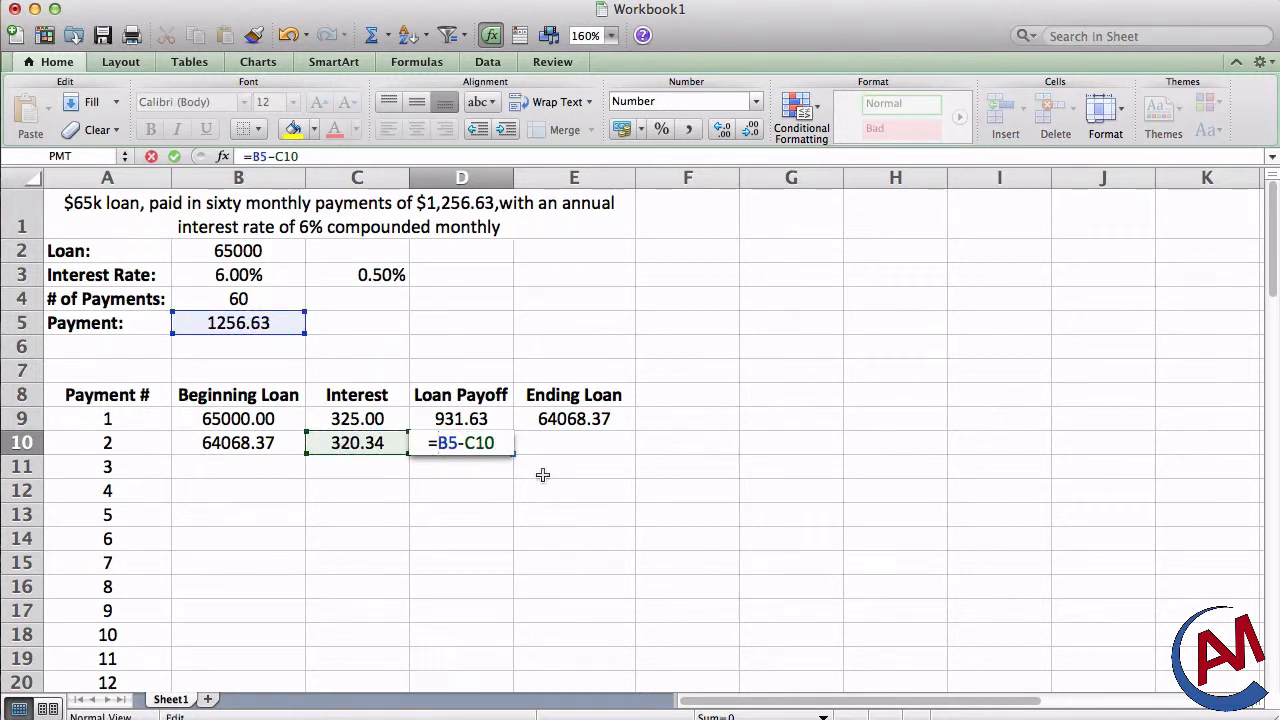
{"action": "key", "text": "f4"}
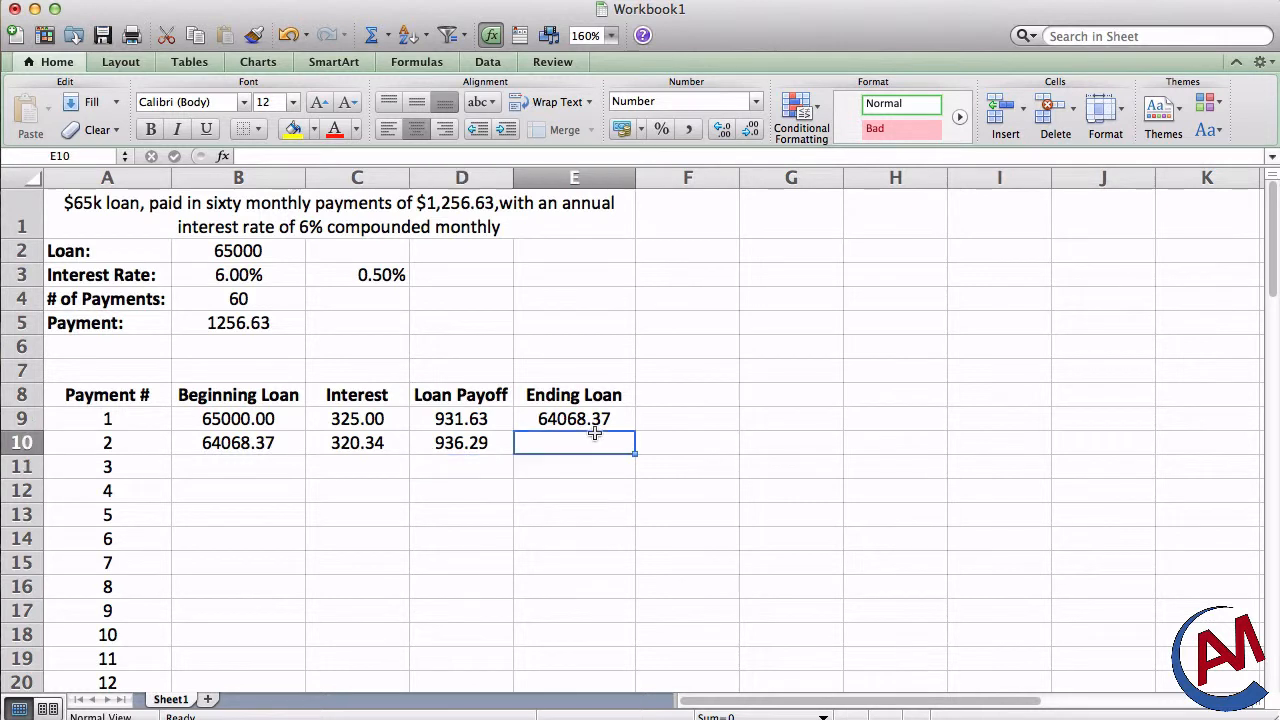
{"action": "type", "text": "=B10"}
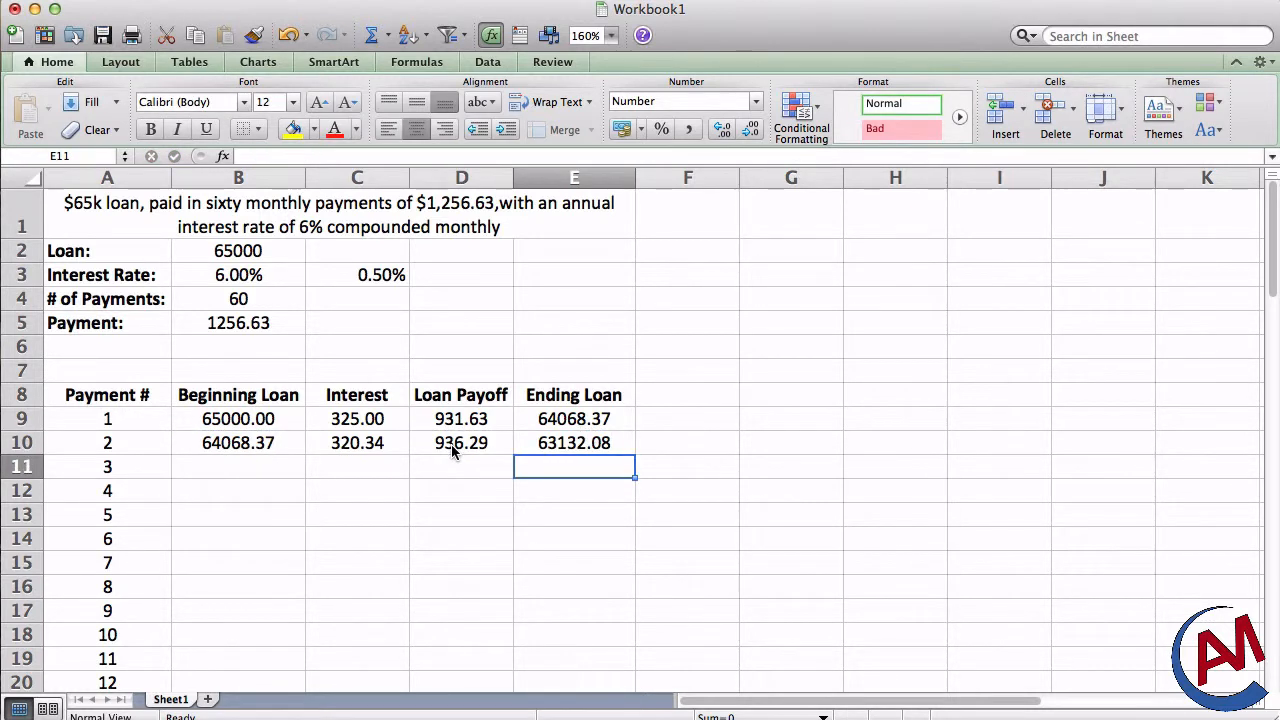
{"action": "mouse_move", "coordinate": [494, 471]}
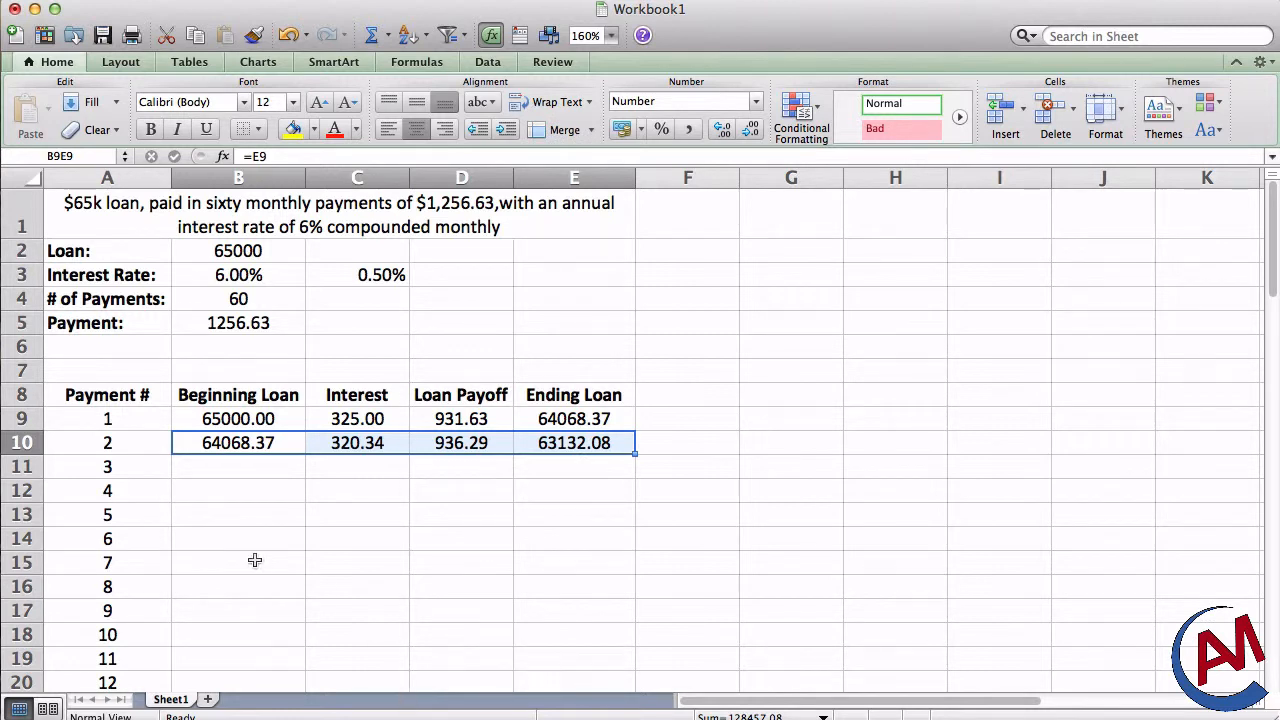
Step: Select B10:E68 through the Name Box, covering payment 2 through payment 60
{"action": "left_click", "coordinate": [238, 466]}
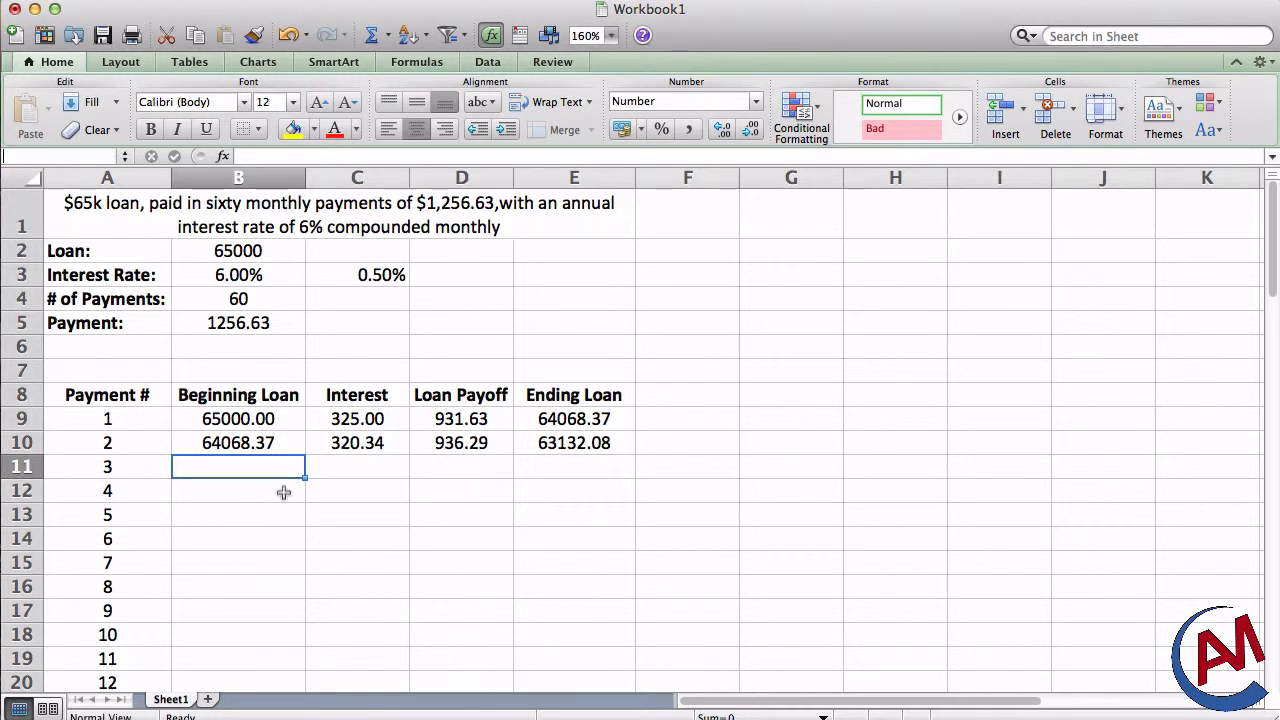
{"action": "mouse_move", "coordinate": [266, 443]}
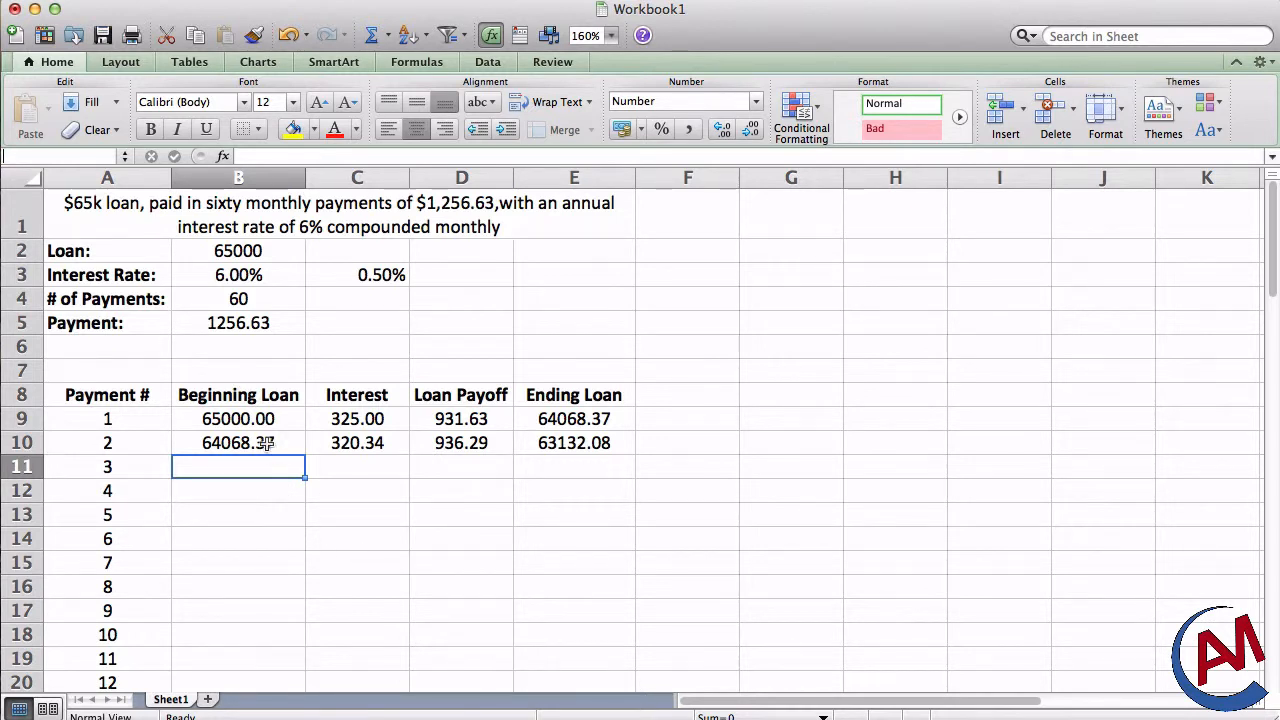
{"action": "left_click", "coordinate": [238, 442]}
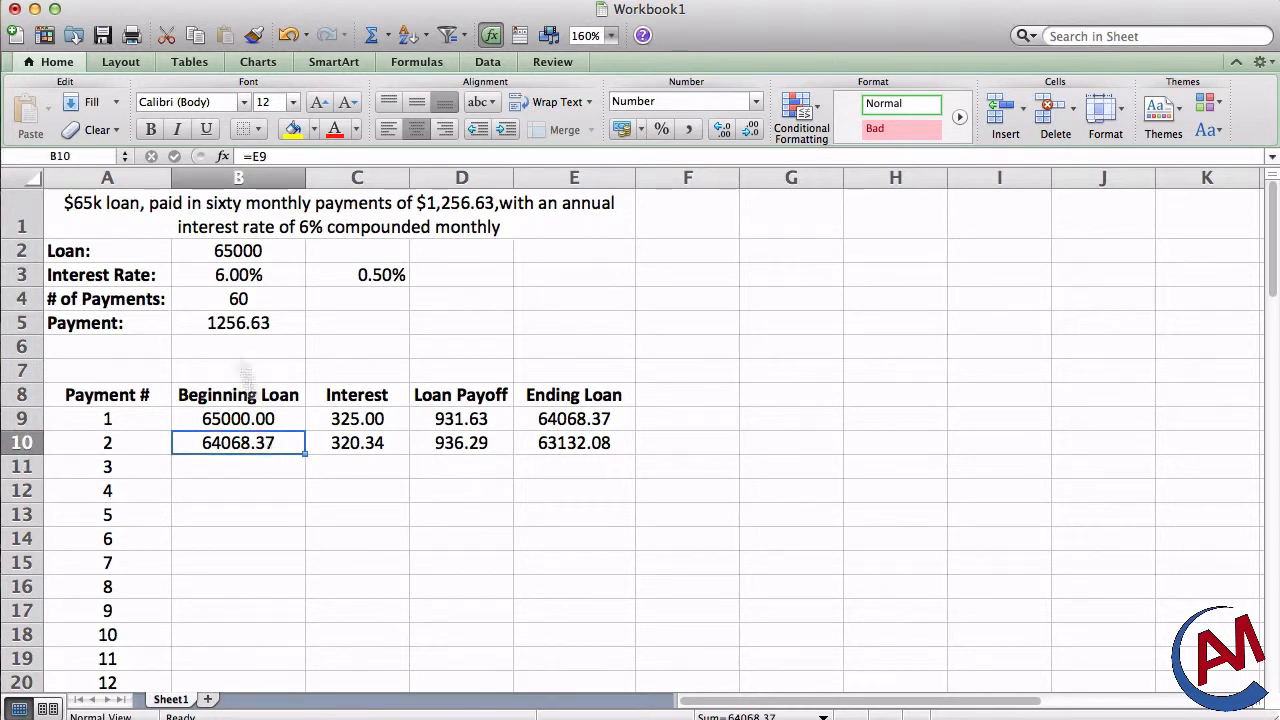
{"action": "left_click", "coordinate": [55, 156]}
{"action": "type", "text": ":E"}
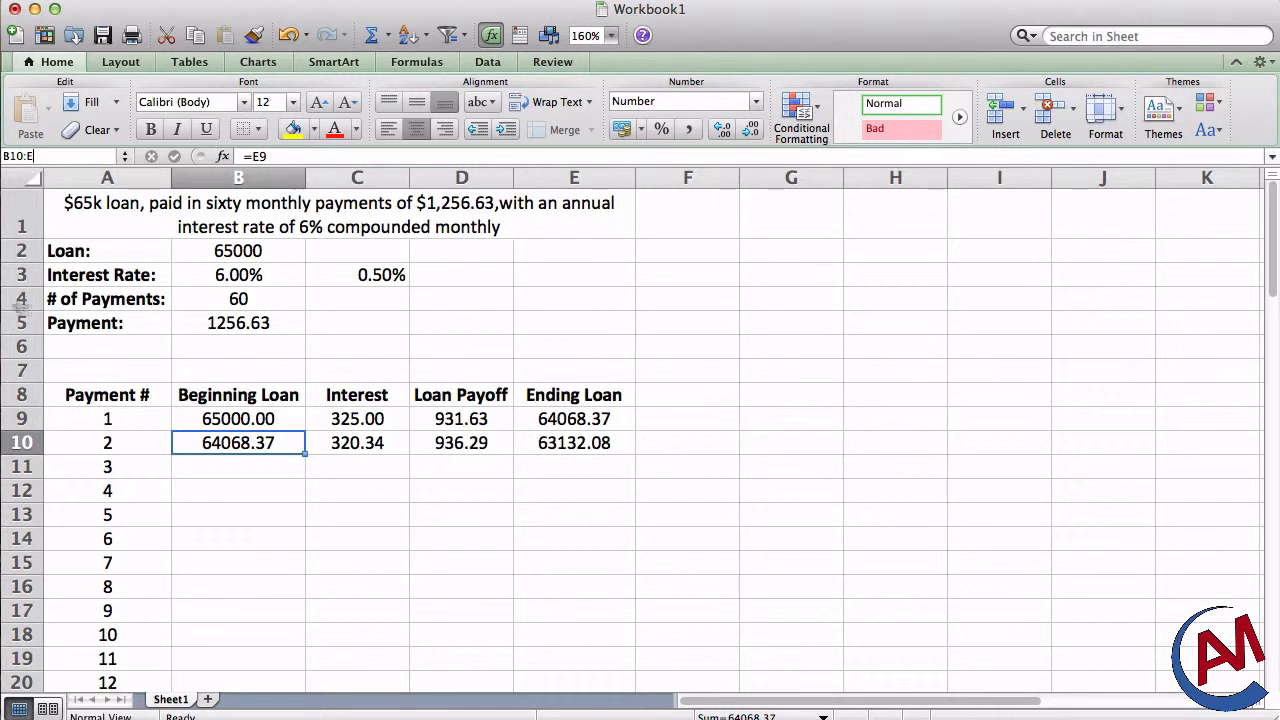
{"action": "mouse_move", "coordinate": [142, 443]}
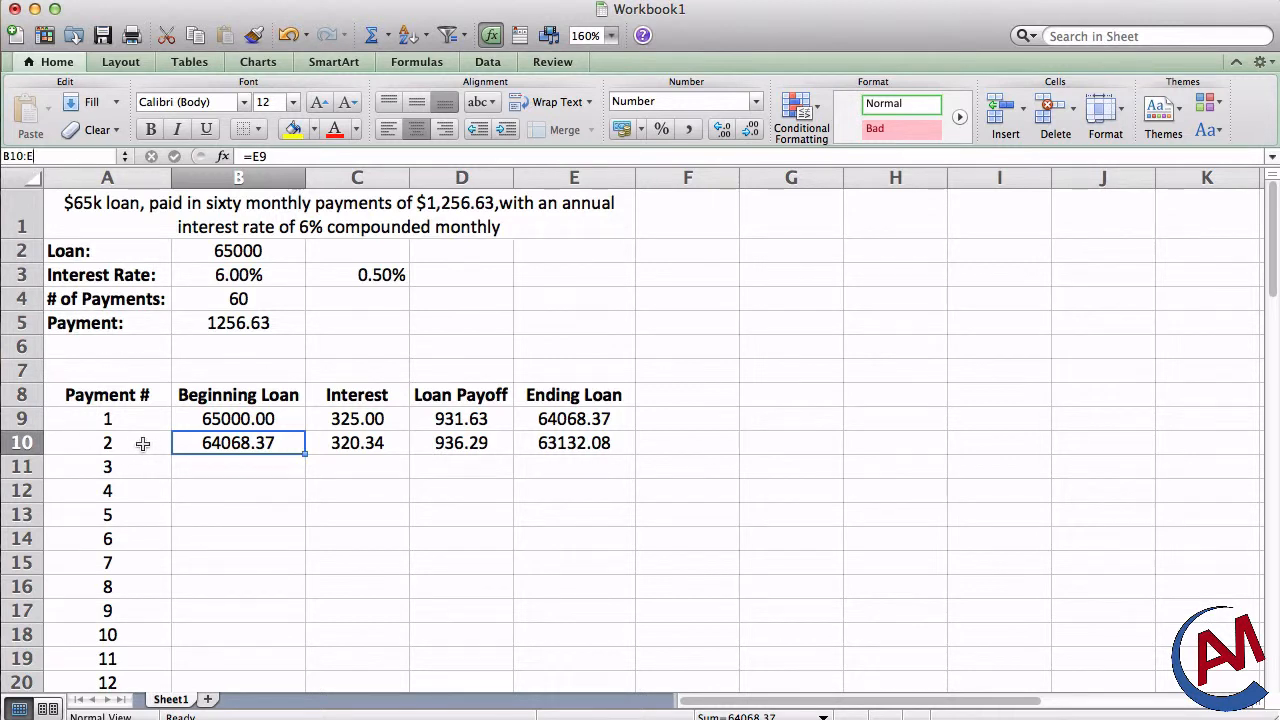
{"action": "mouse_move", "coordinate": [293, 481]}
{"action": "type", "text": "68"}
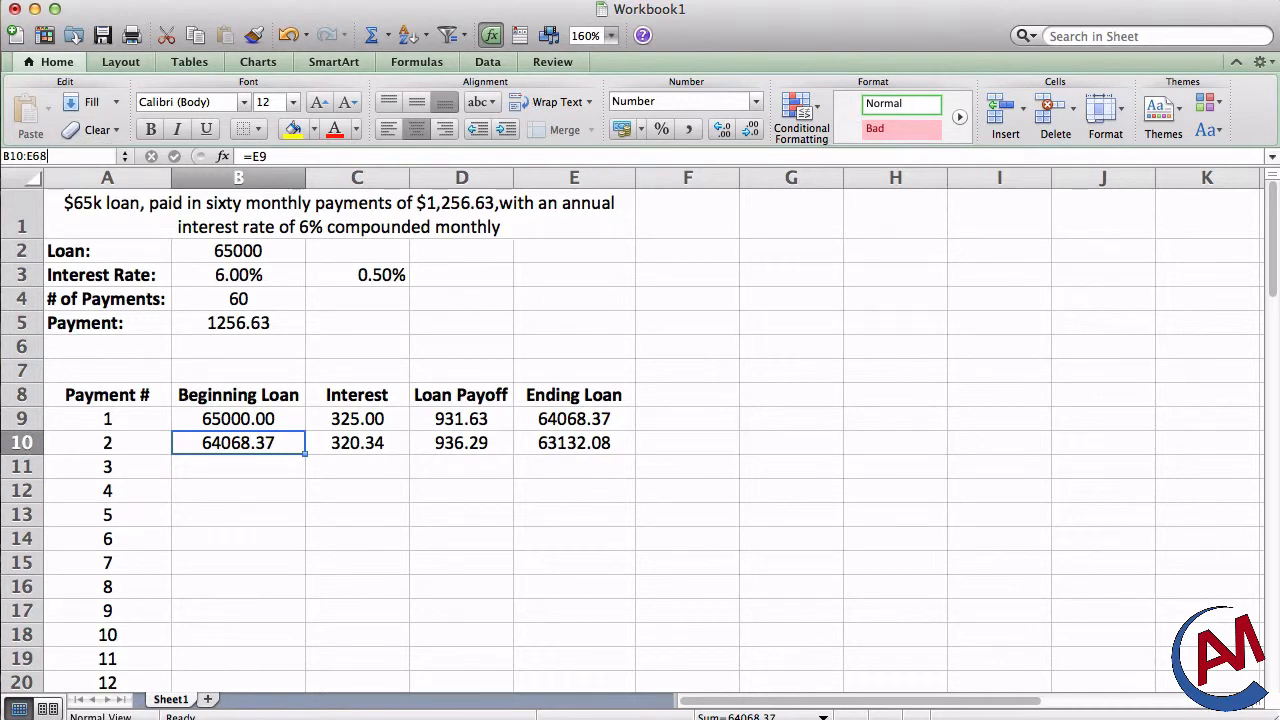
{"action": "scroll", "scroll_direction": "down", "scroll_amount": 3}
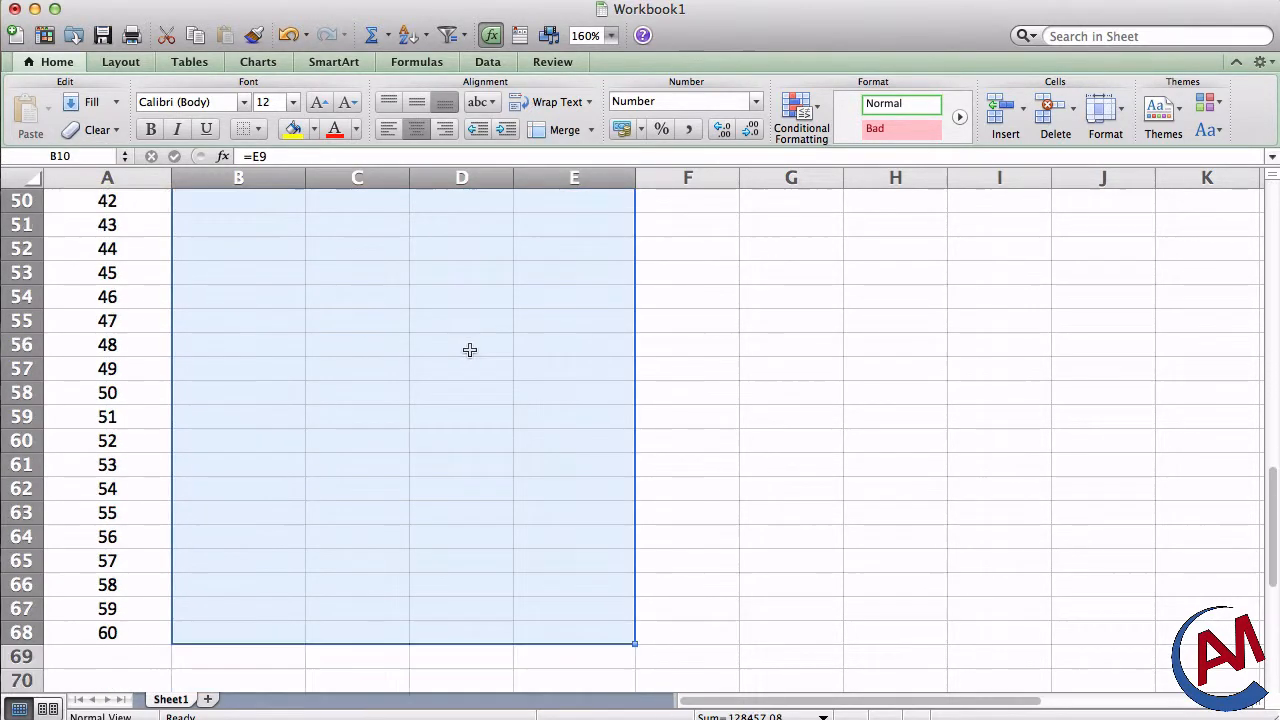
{"action": "scroll", "scroll_direction": "up", "scroll_amount": 3}
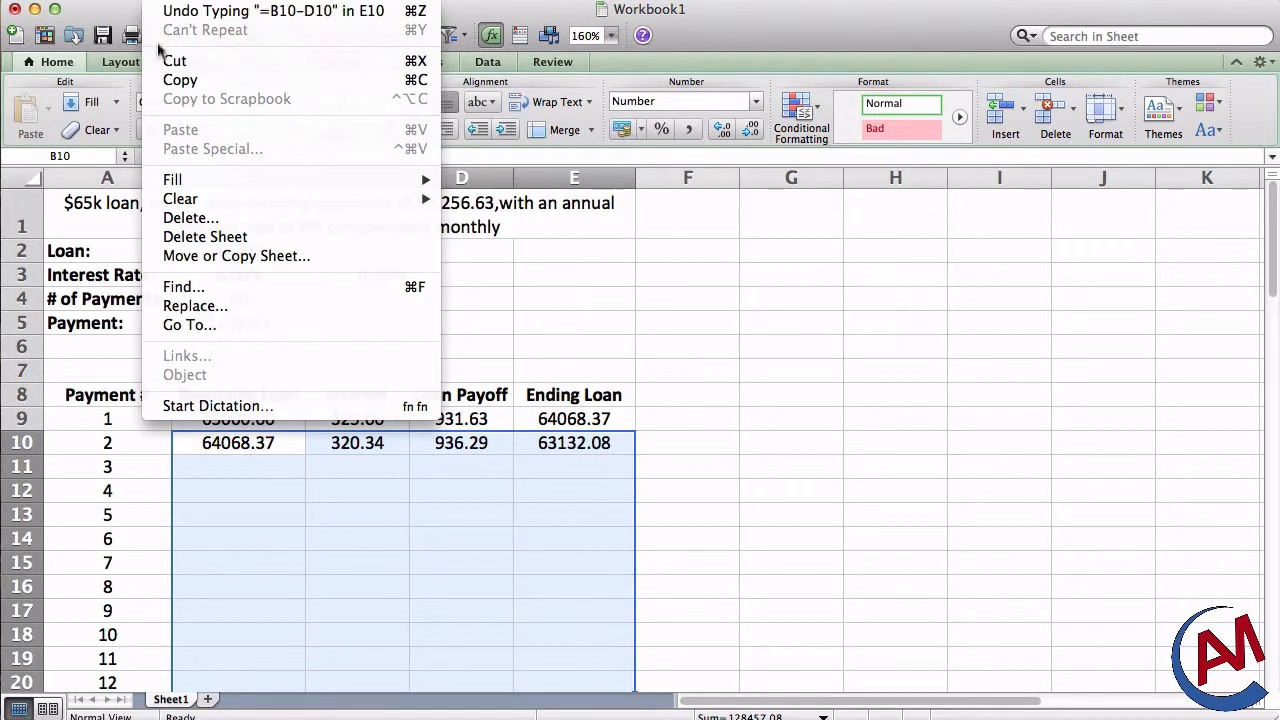
{"action": "mouse_move", "coordinate": [173, 179]}
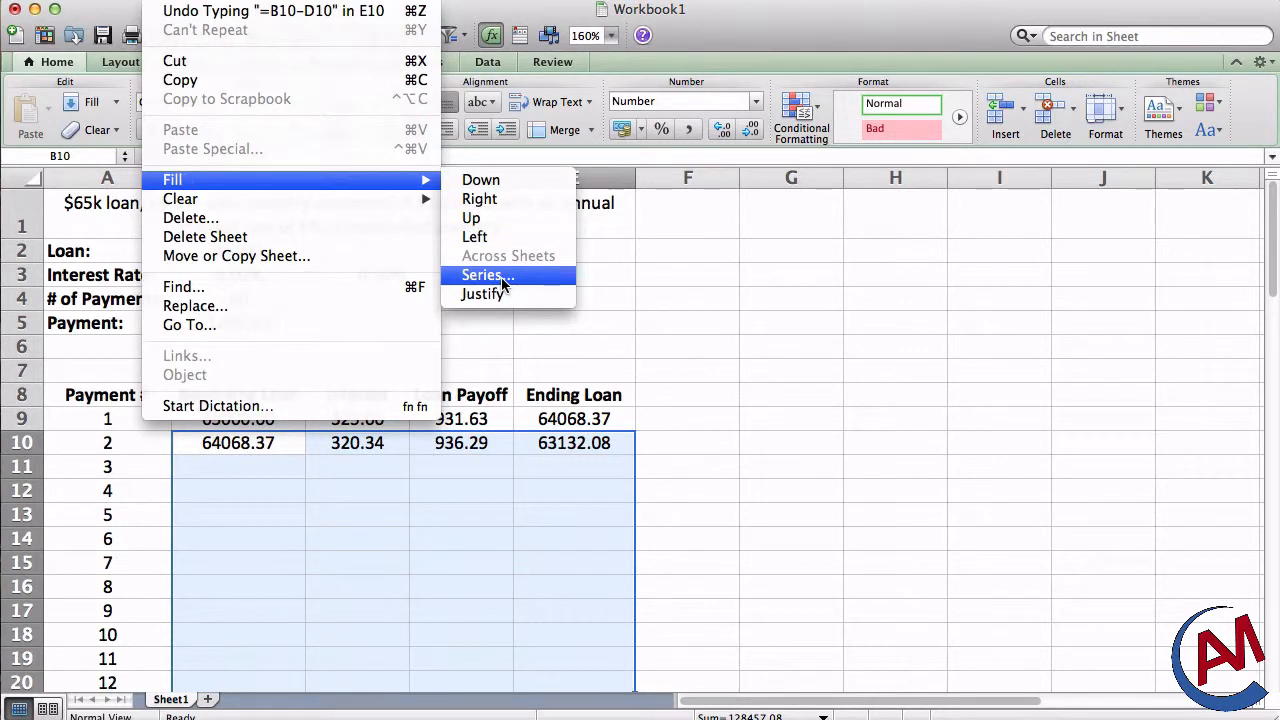
Step: Apply an AutoFill series from Edit > Fill > Series to the selected rows
{"action": "left_click", "coordinate": [487, 275]}
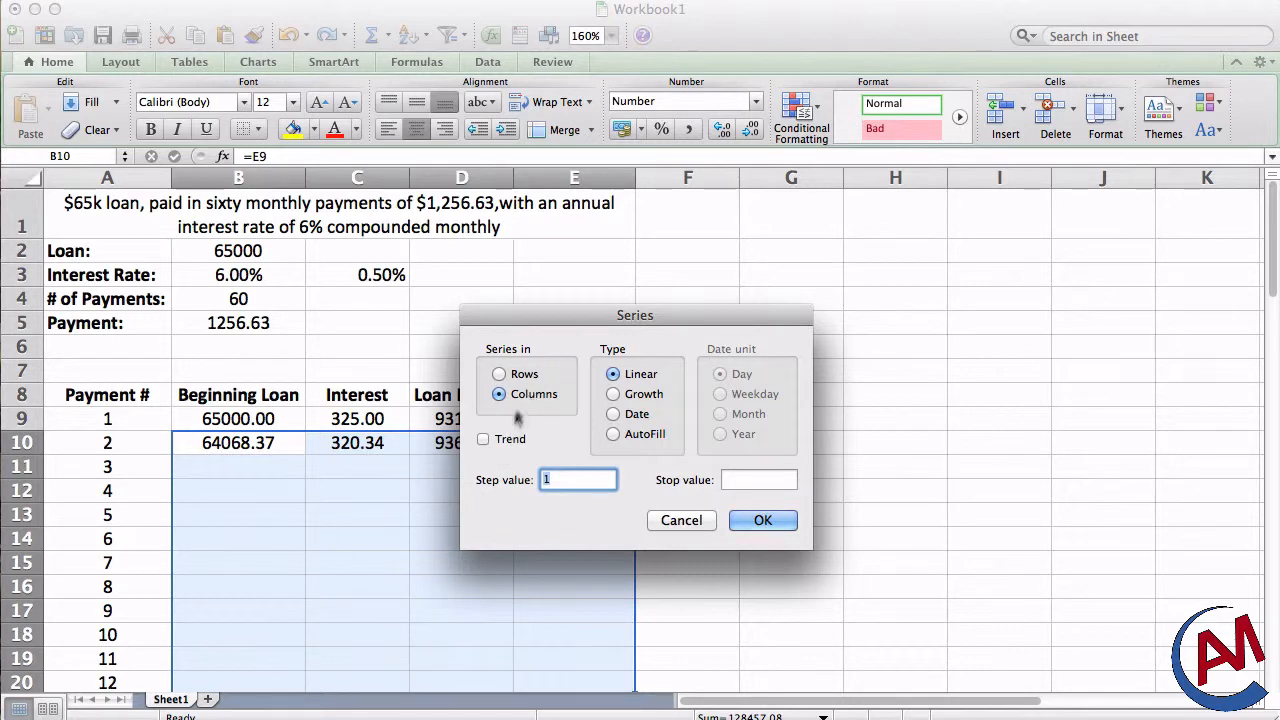
{"action": "left_click", "coordinate": [613, 433]}
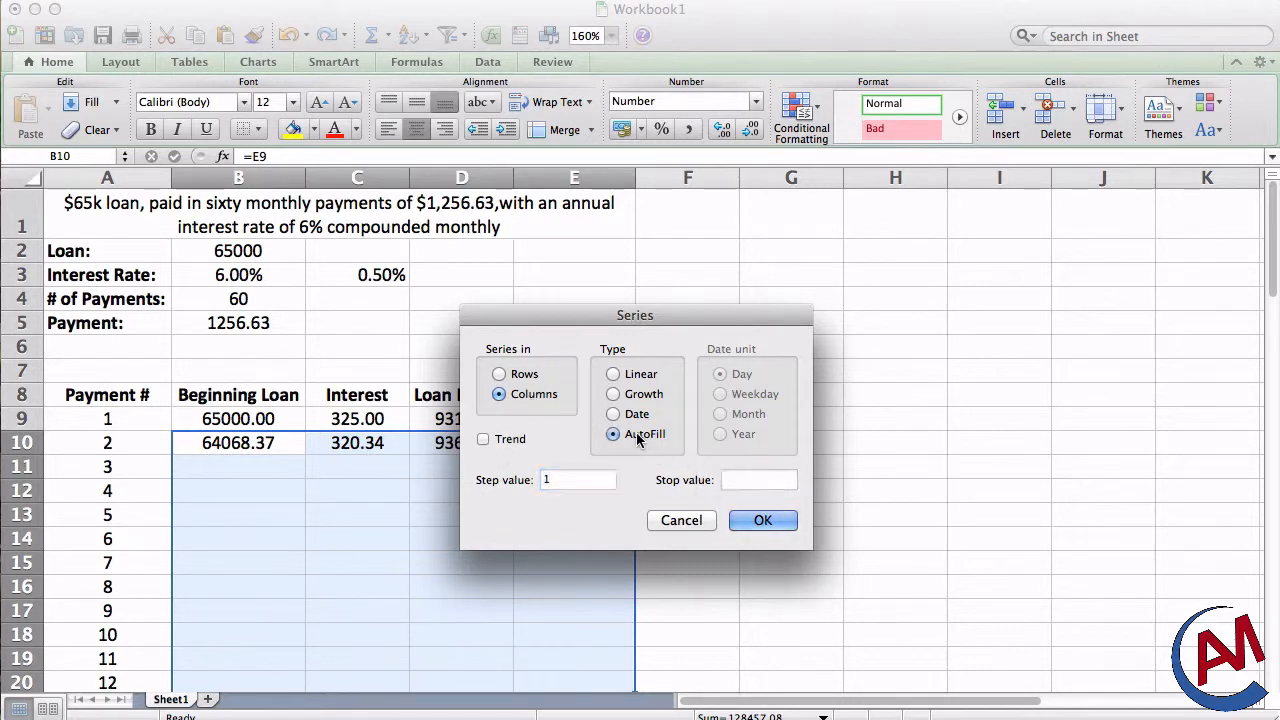
{"action": "left_click", "coordinate": [762, 520]}
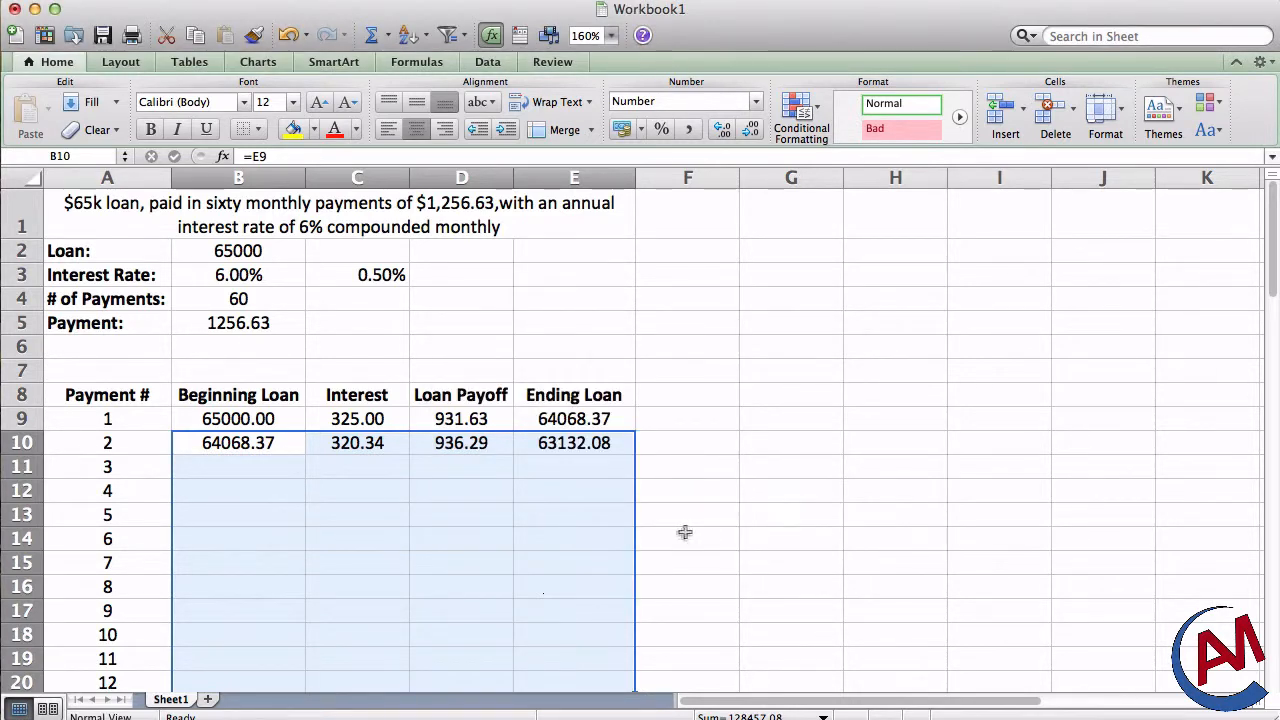
{"action": "scroll", "scroll_direction": "down", "scroll_amount": 3}
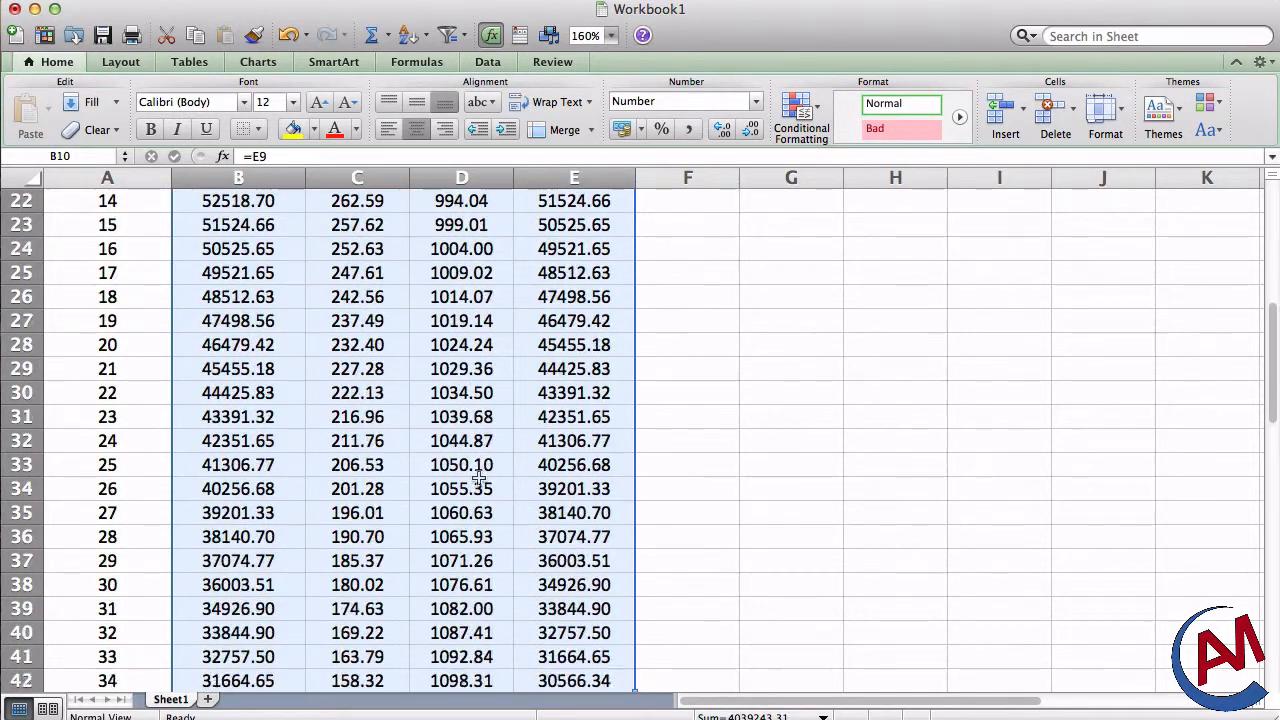
{"action": "scroll", "scroll_direction": "down", "scroll_amount": 3}
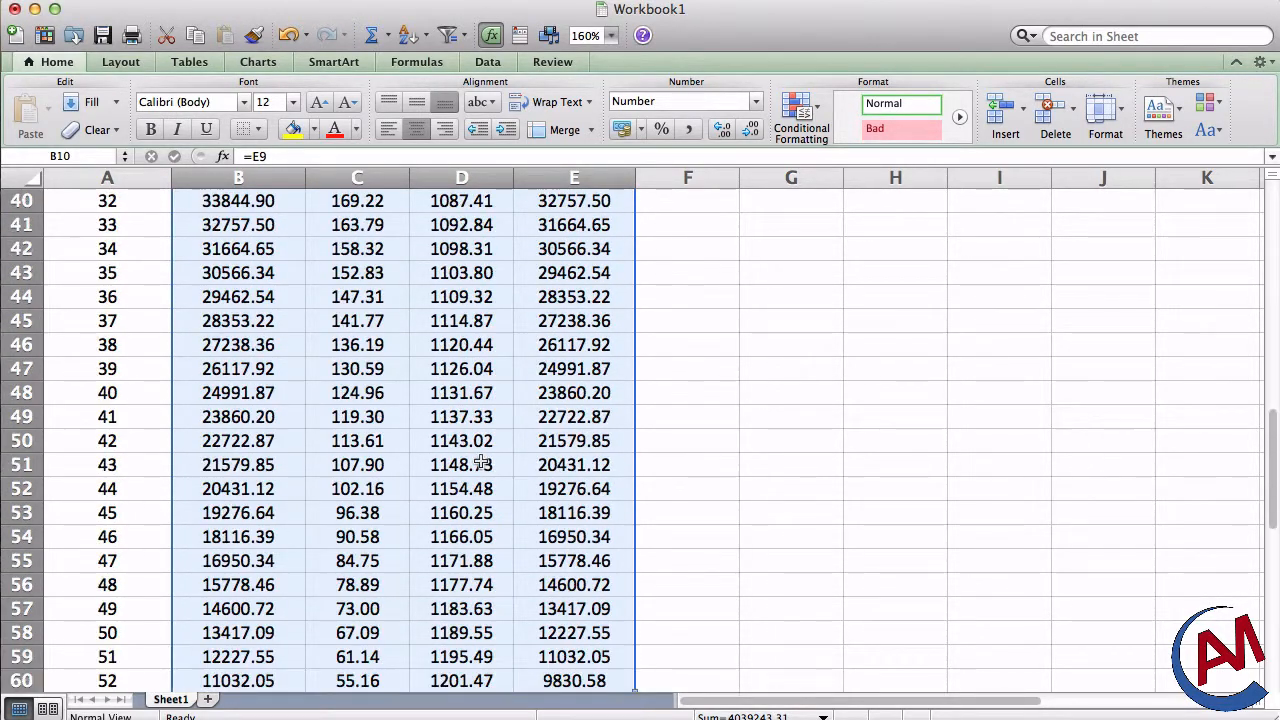
{"action": "scroll", "scroll_direction": "down", "scroll_amount": 3}
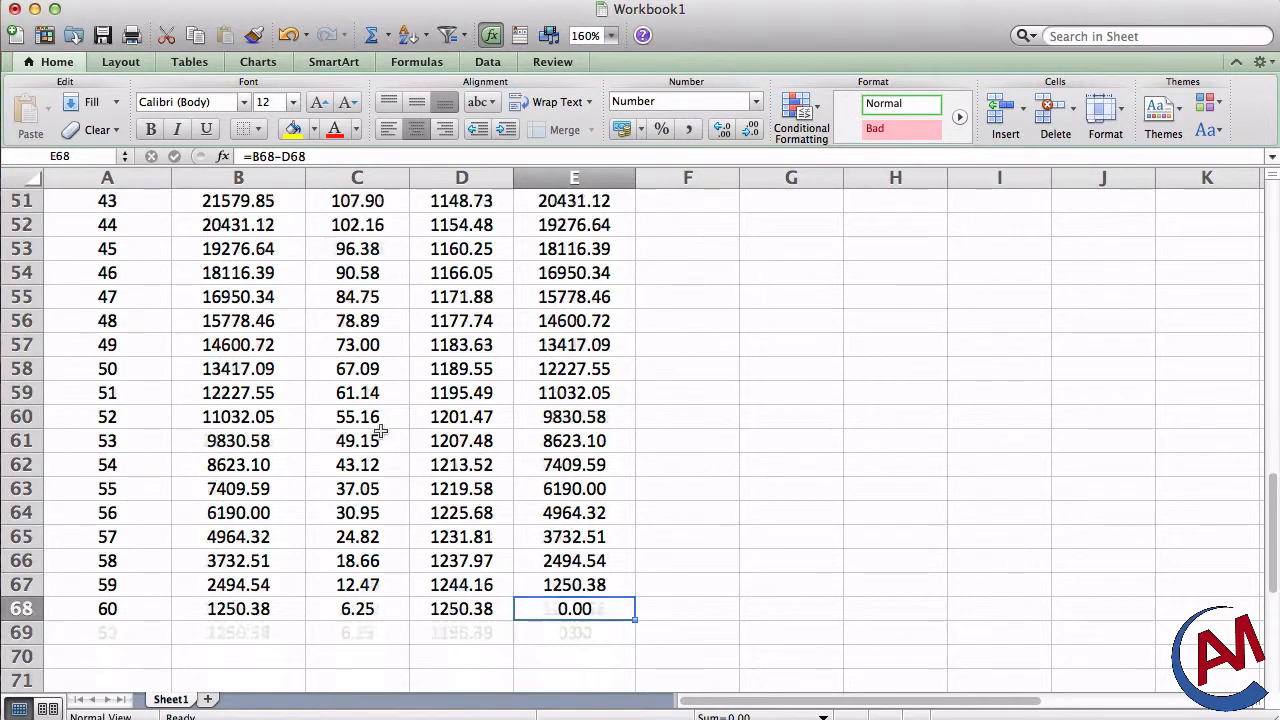
{"action": "scroll", "scroll_direction": "down", "scroll_amount": 3}
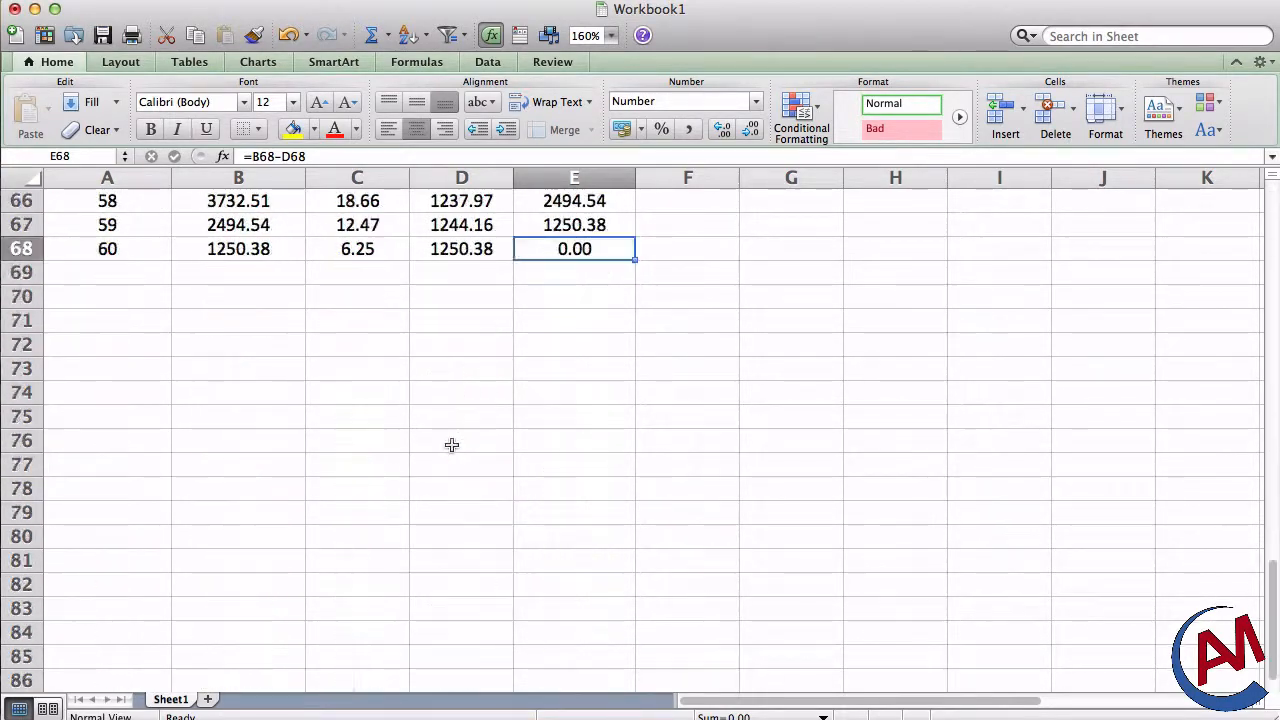
{"action": "scroll", "scroll_direction": "up", "scroll_amount": 3}
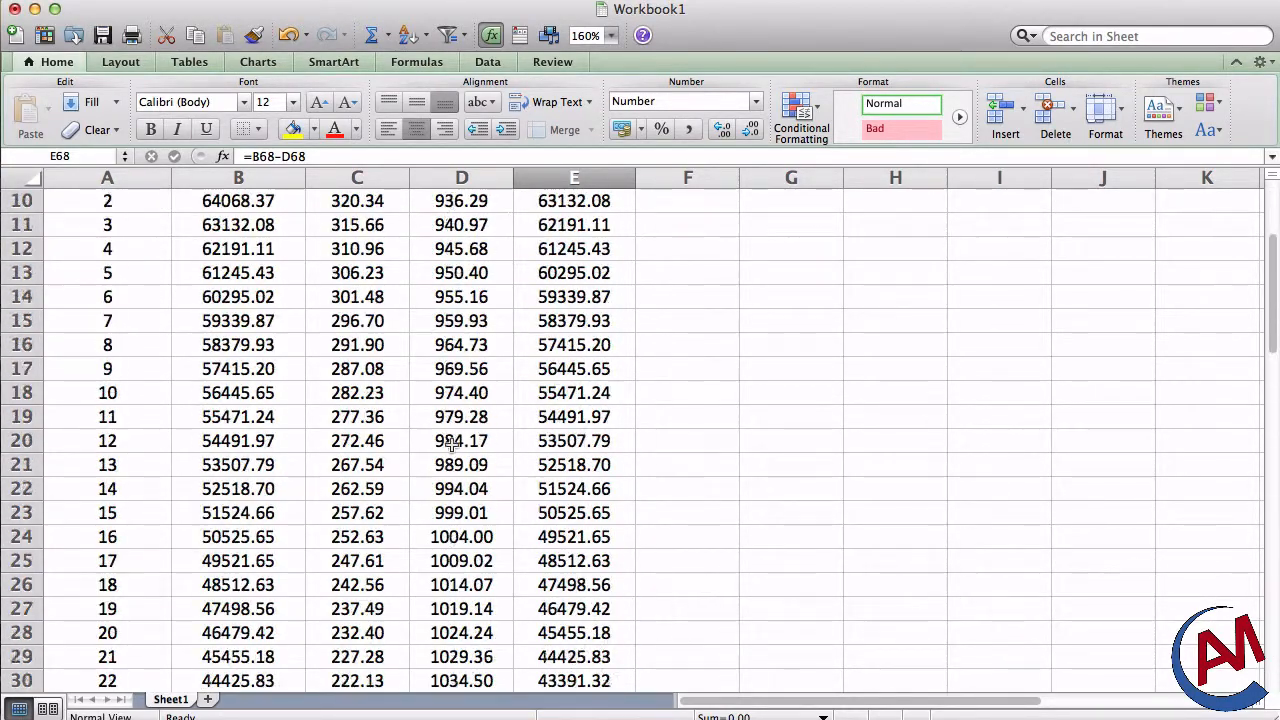